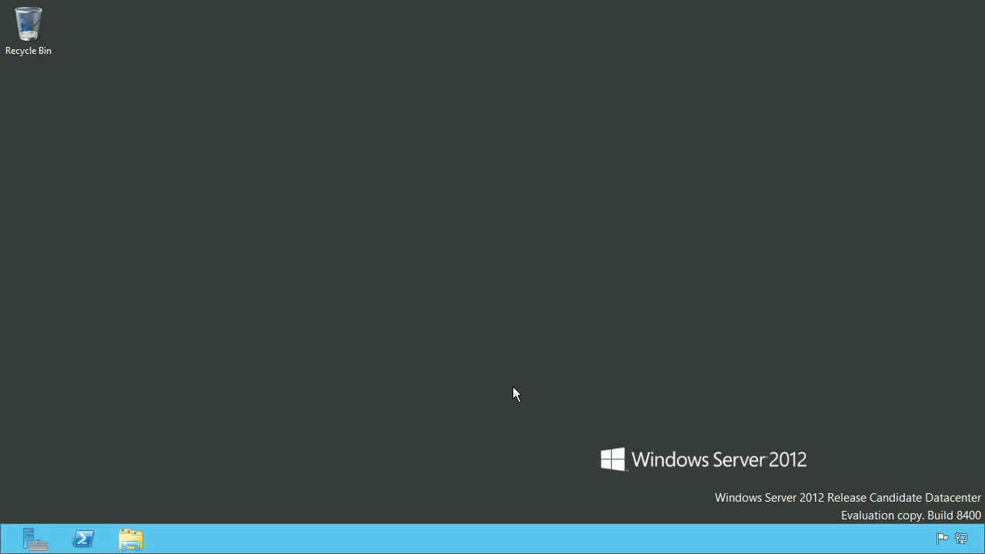
Launch Server Manager and start Computer Management from its Tools menu.
left_click(33, 539)
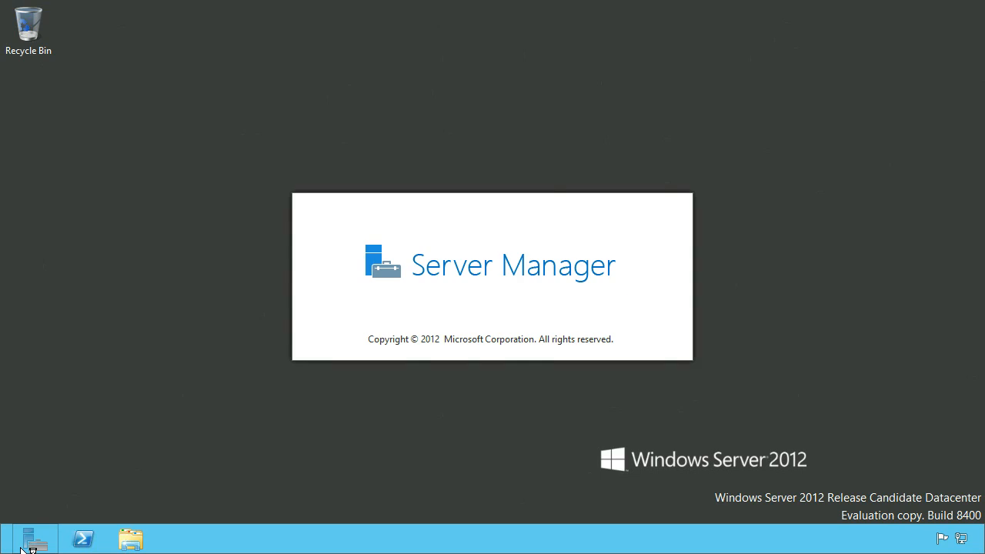
left_click(32, 539)
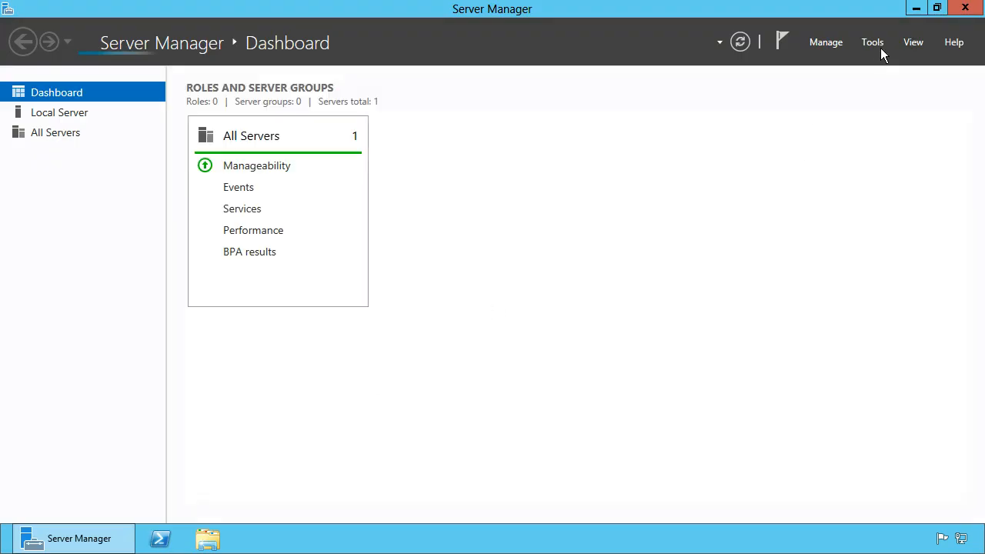
left_click(872, 42)
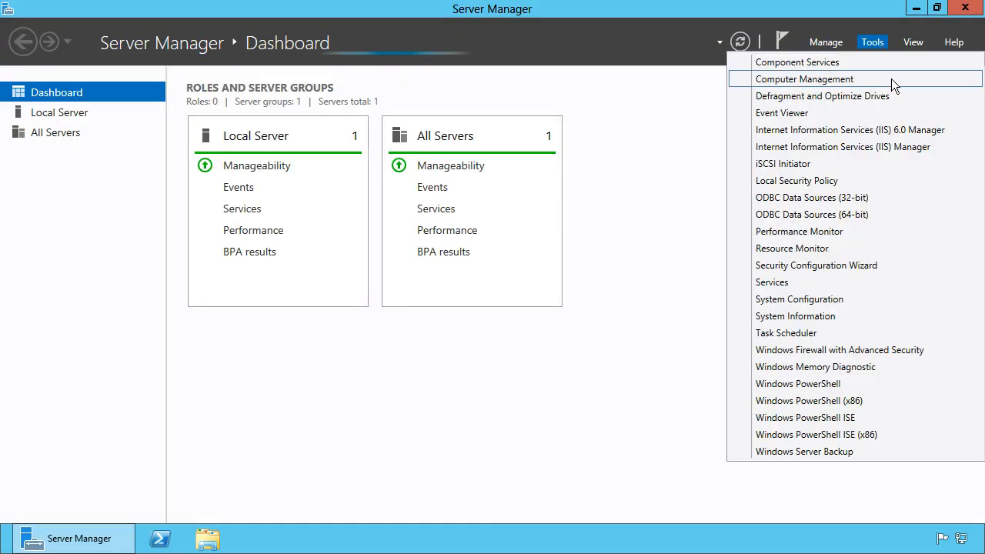
left_click(804, 79)
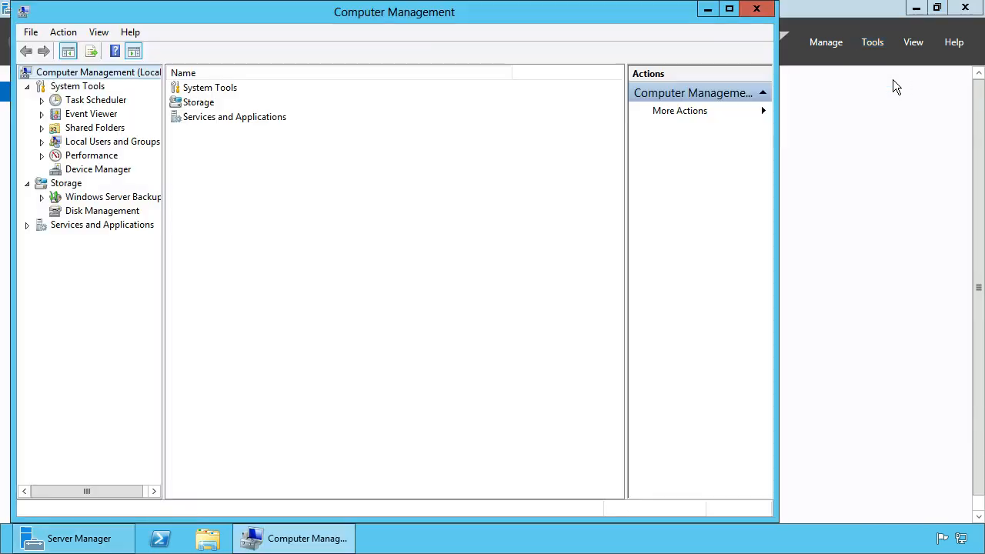
Review the local Administrators group's members under Local Users and Groups, then close the console.
left_click(729, 9)
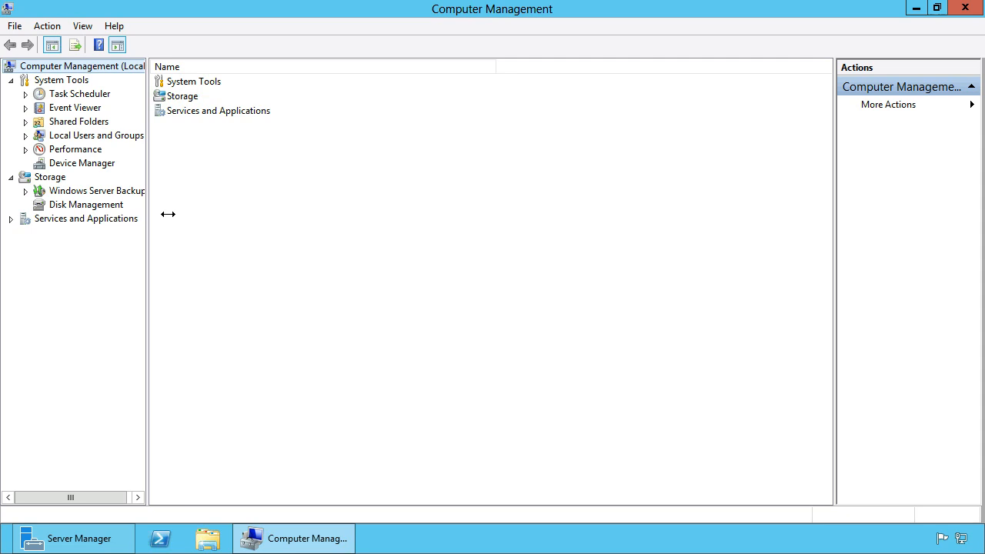
left_click_drag(148, 215, 224, 217)
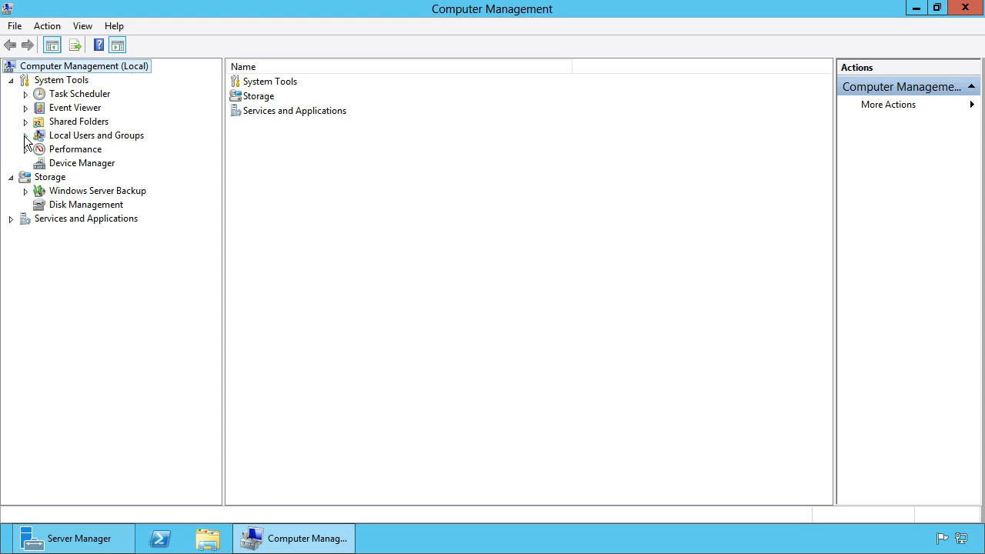
left_click(26, 136)
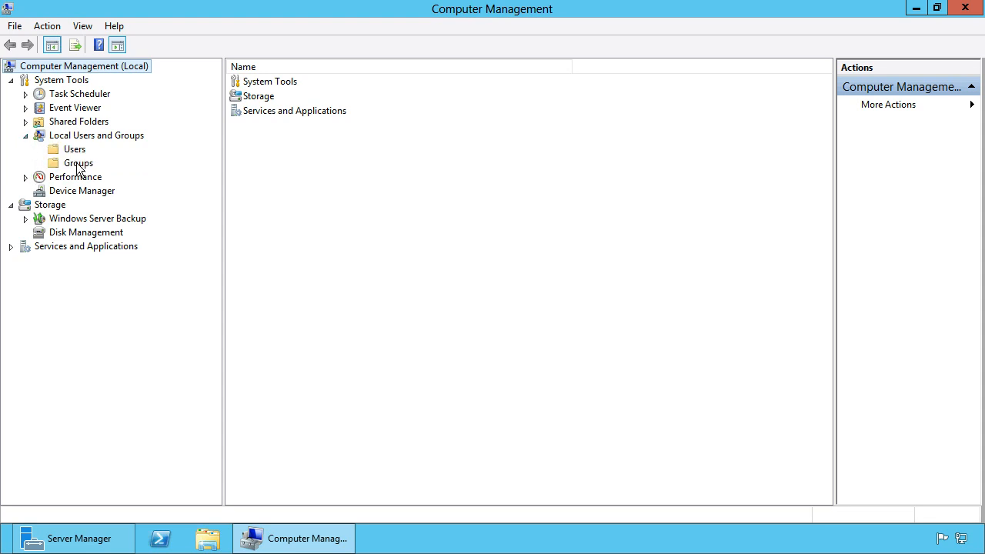
left_click(79, 162)
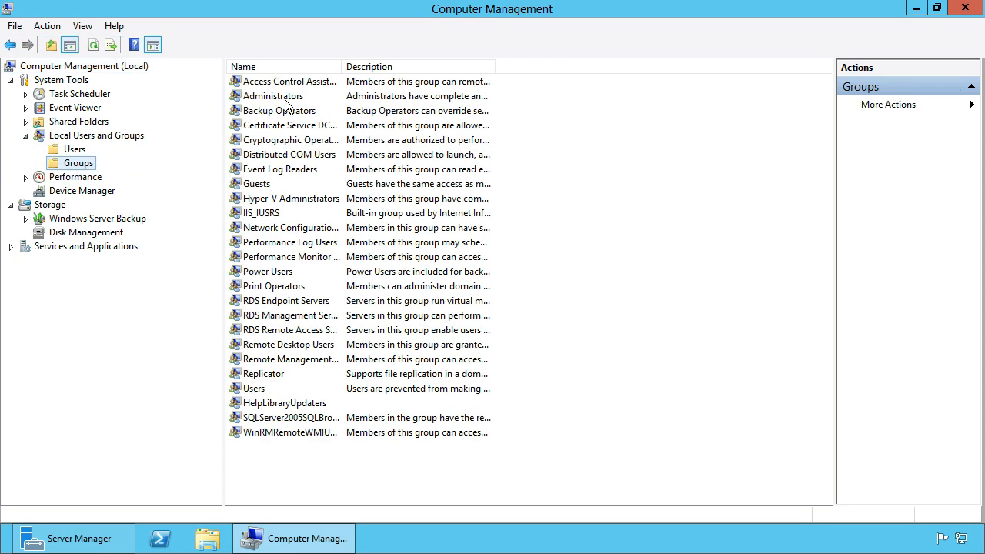
double_click(273, 95)
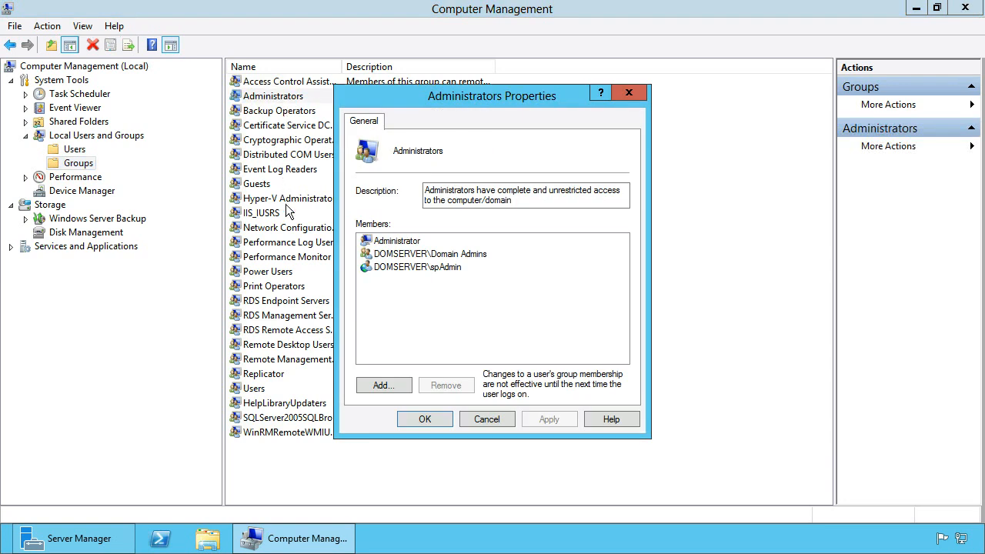
left_click(418, 267)
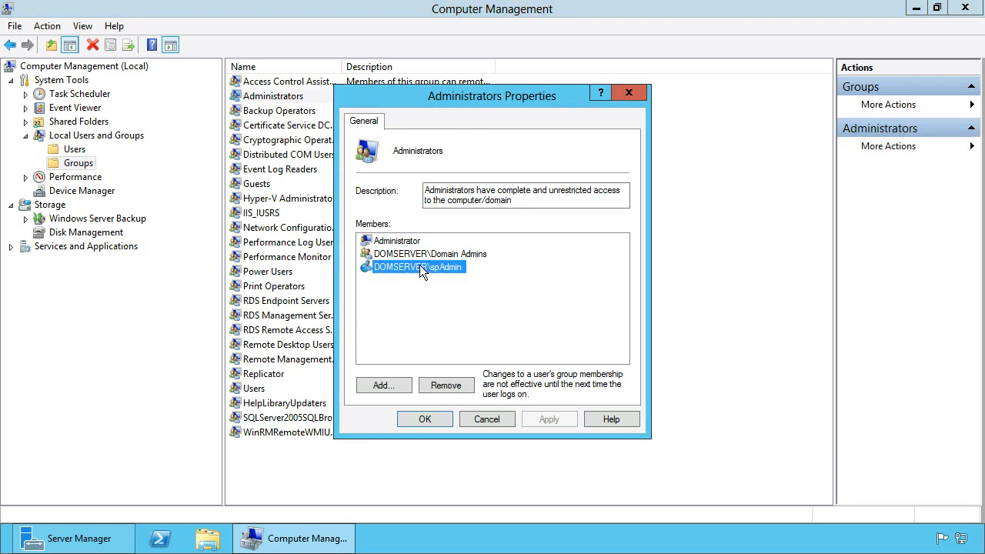
mouse_move(418, 291)
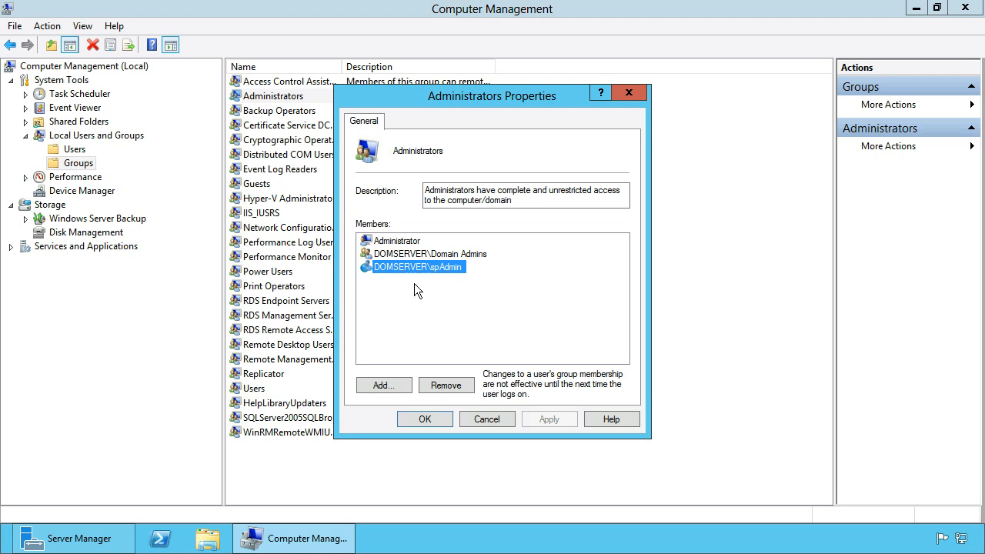
mouse_move(431, 350)
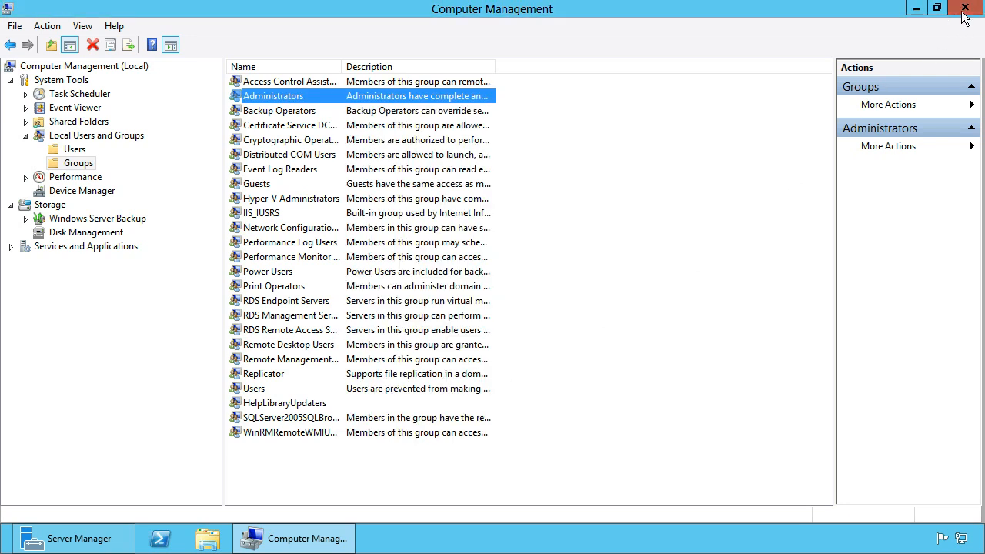
left_click(966, 8)
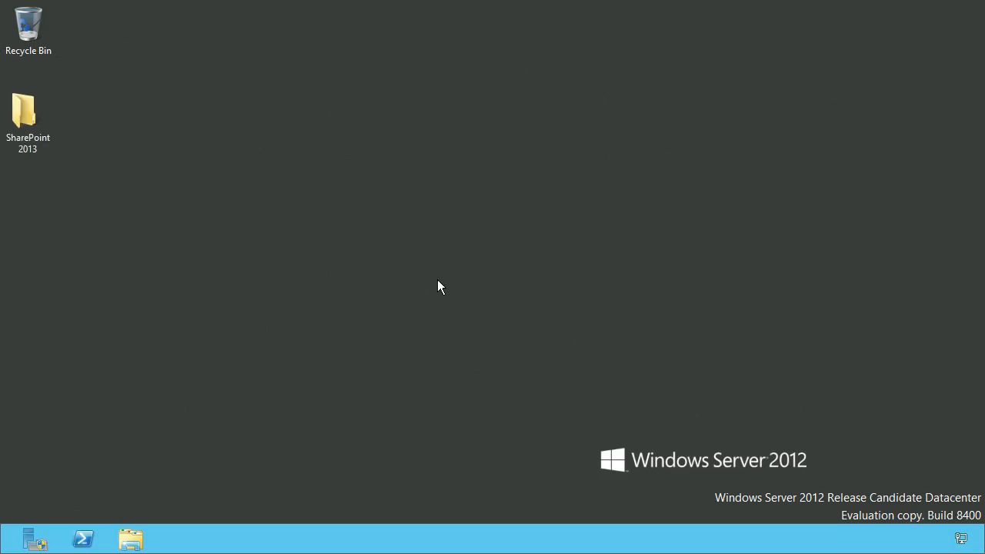
Run prerequisiteinstaller from the SharePoint 2013 desktop folder.
left_click(29, 116)
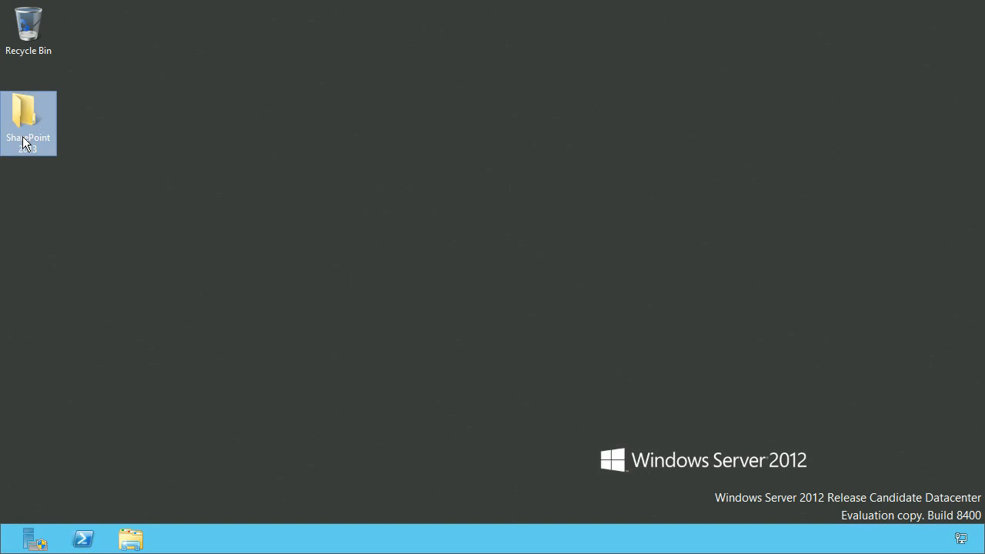
double_click(28, 123)
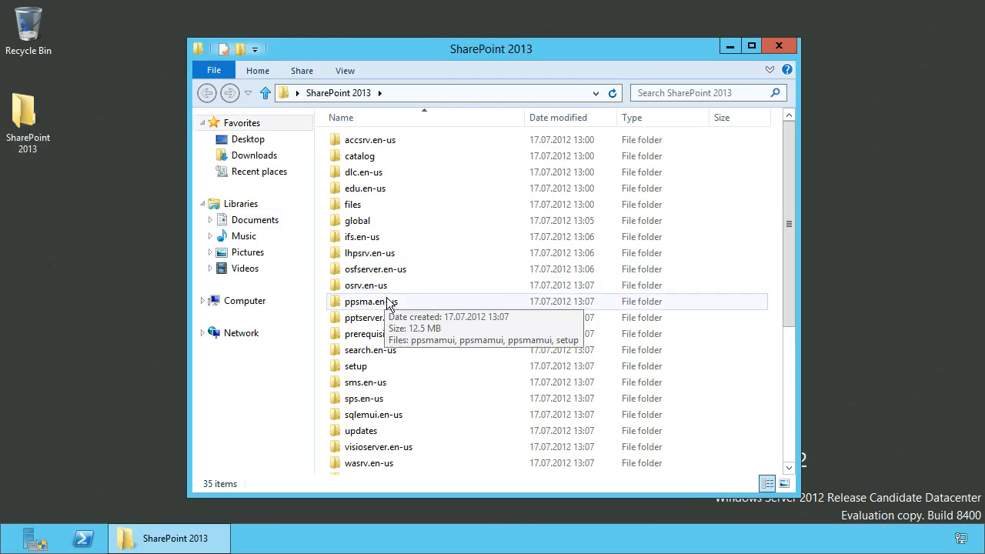
scroll("down", 3)
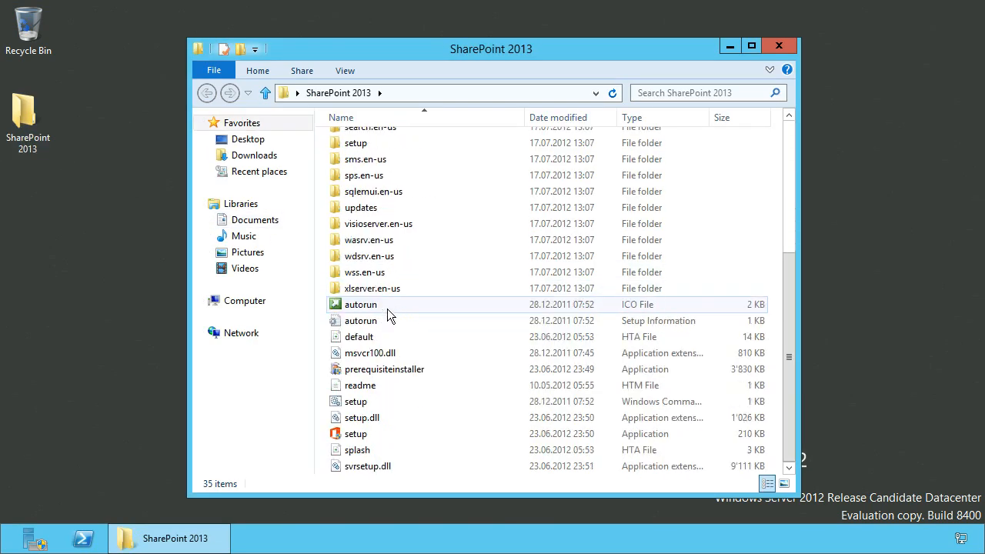
left_click(384, 369)
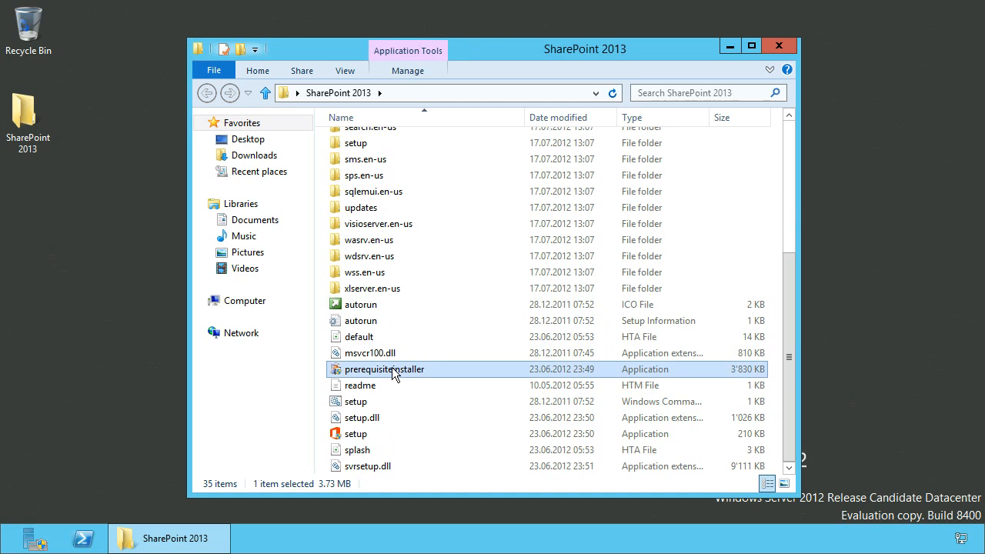
double_click(384, 369)
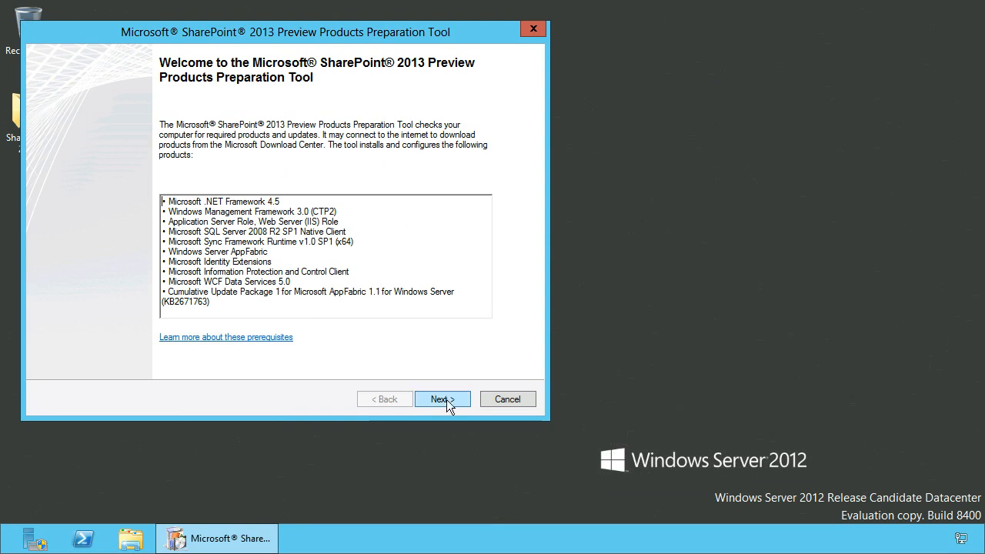
Accept the license terms, install the SharePoint prerequisites, and restart when prompted.
left_click(442, 398)
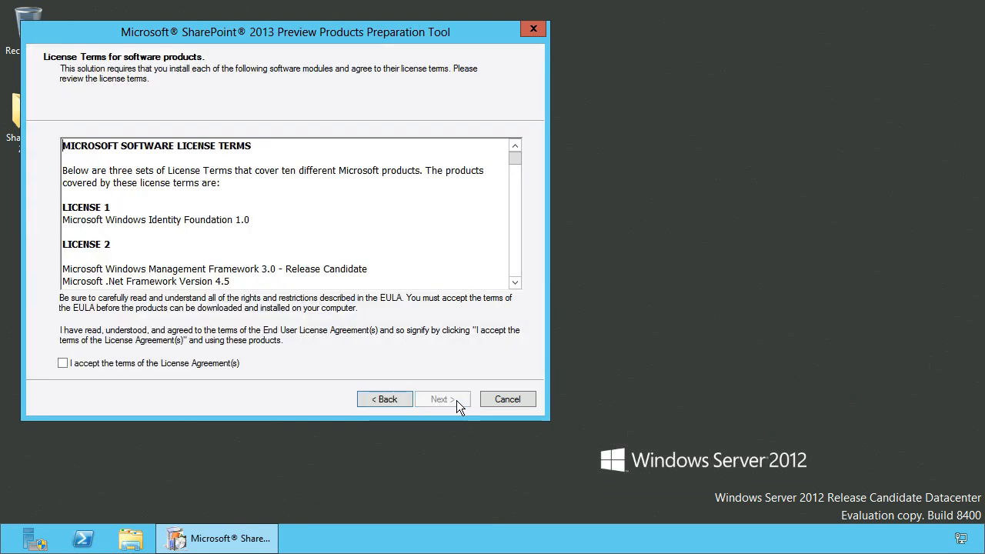
left_click(62, 363)
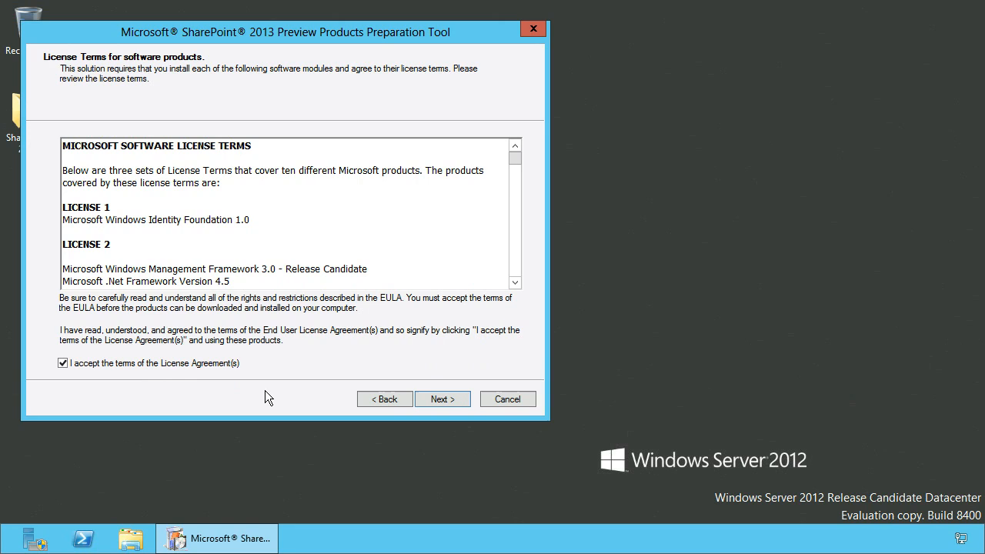
left_click(442, 398)
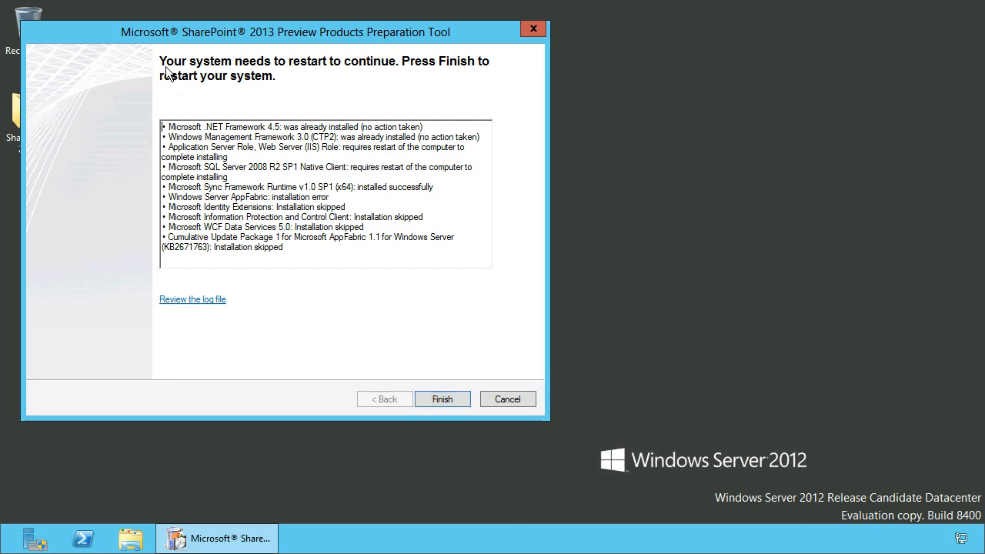
mouse_move(342, 142)
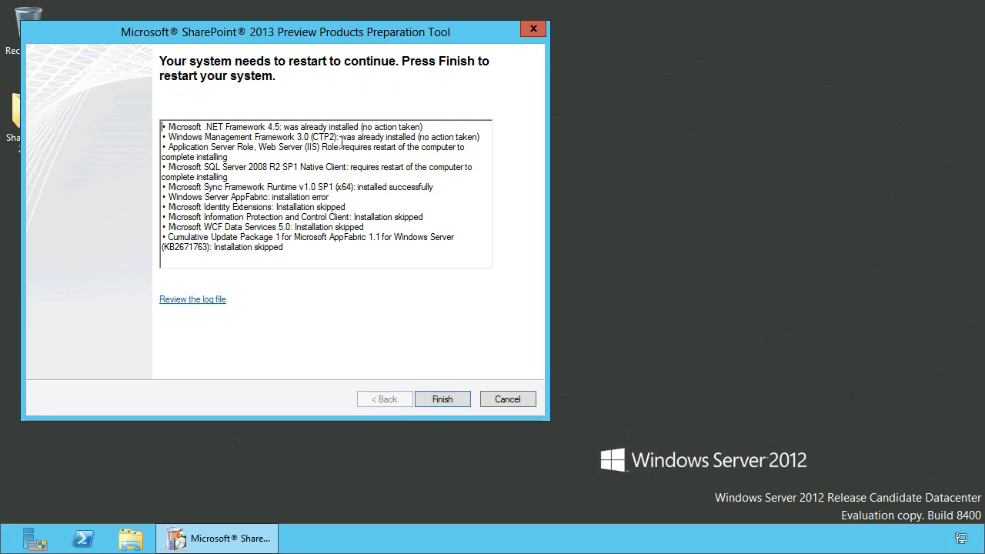
double_click(246, 248)
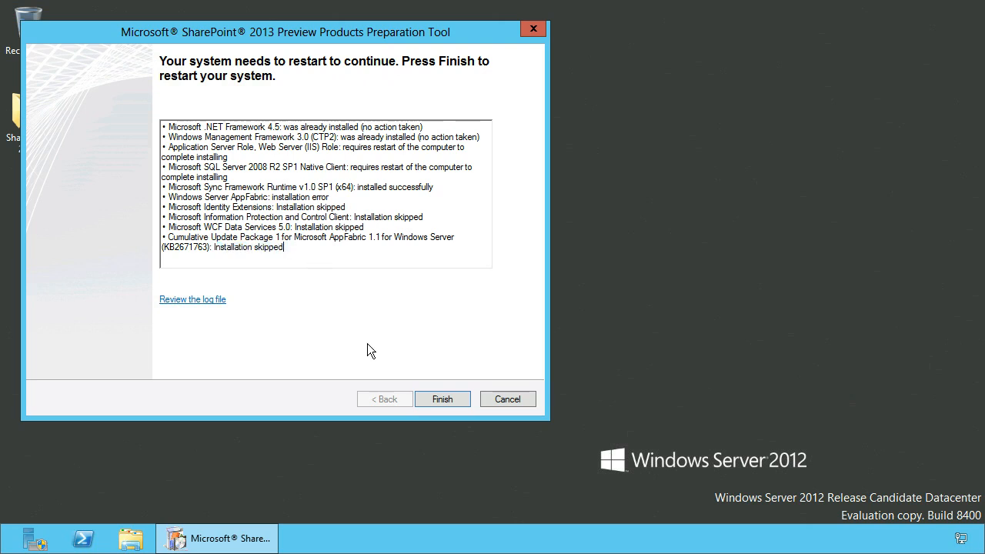
mouse_move(443, 399)
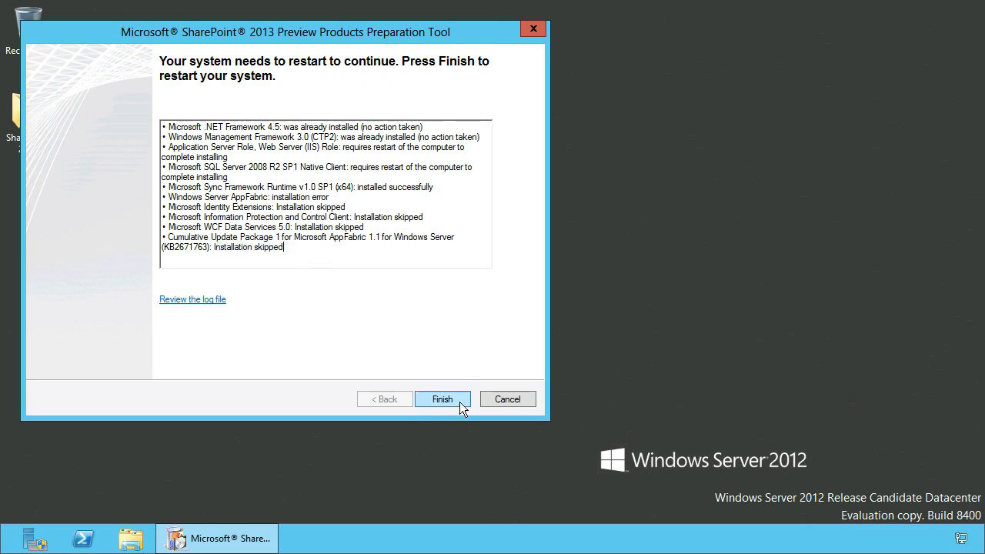
left_click(443, 399)
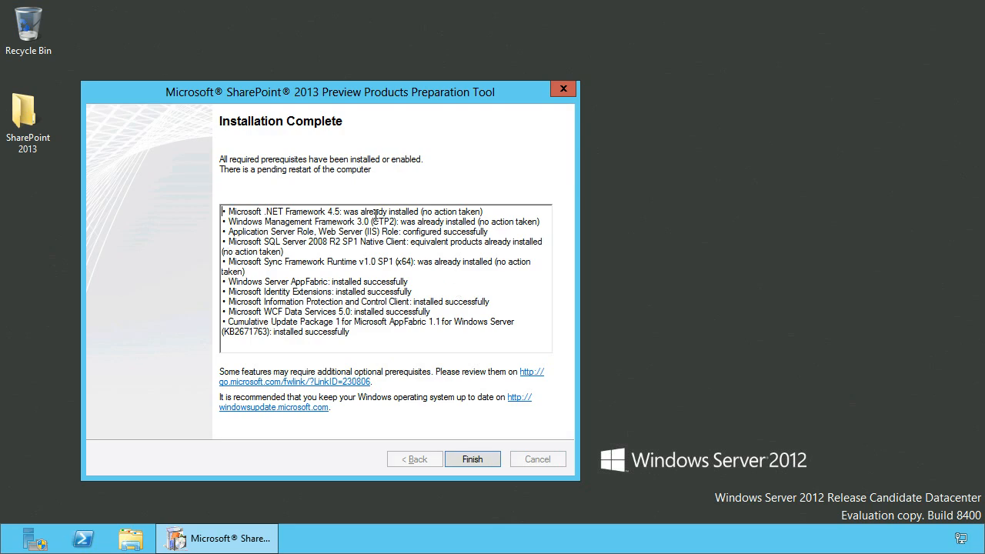
mouse_move(452, 392)
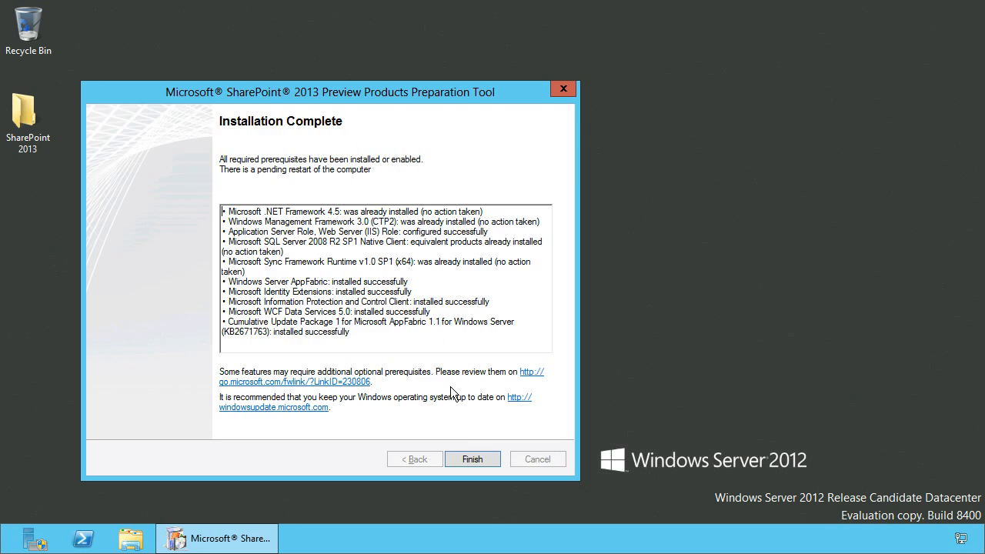
Finish and close the preparation tool from its Installation Complete summary.
left_click(472, 459)
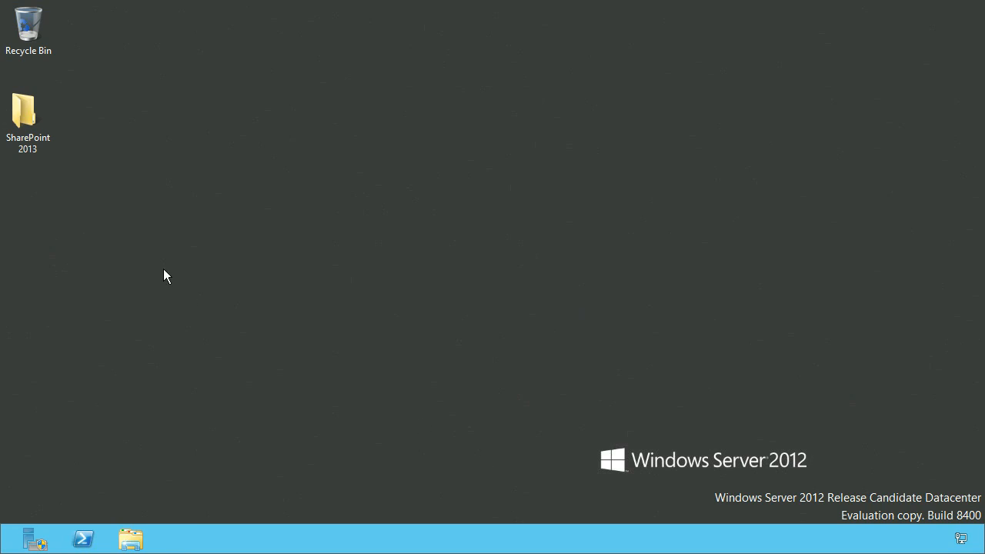
Run the setup application from the SharePoint 2013 desktop folder.
left_click(28, 115)
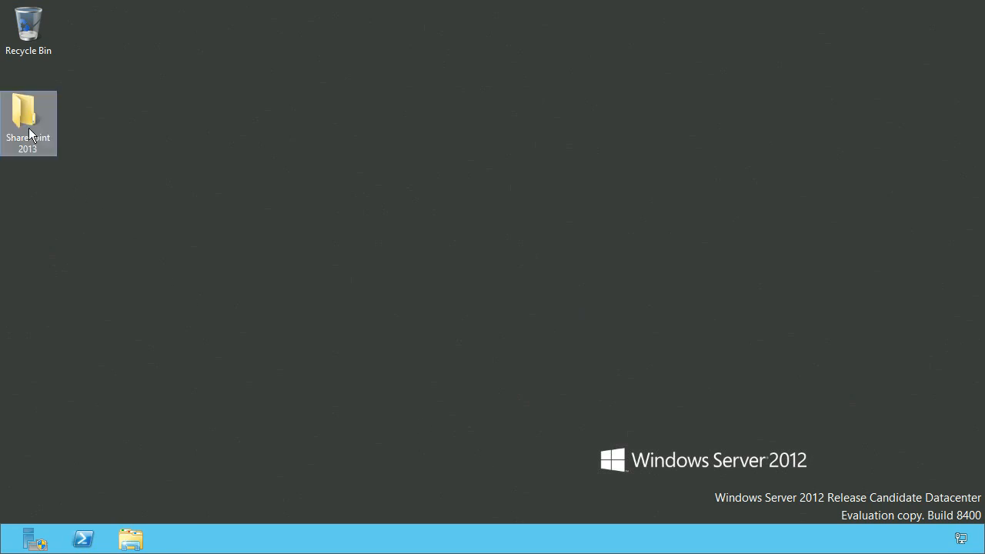
double_click(28, 112)
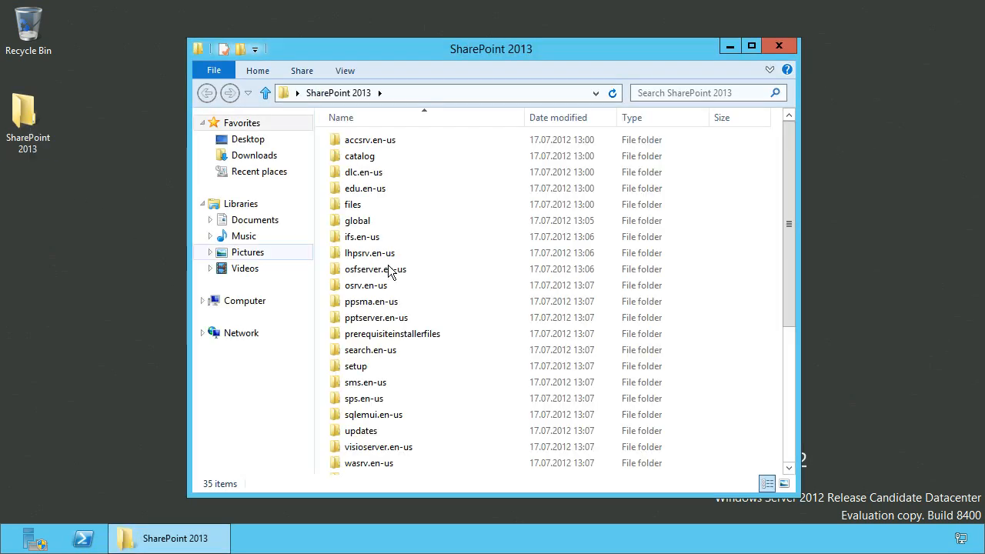
scroll("down", 3)
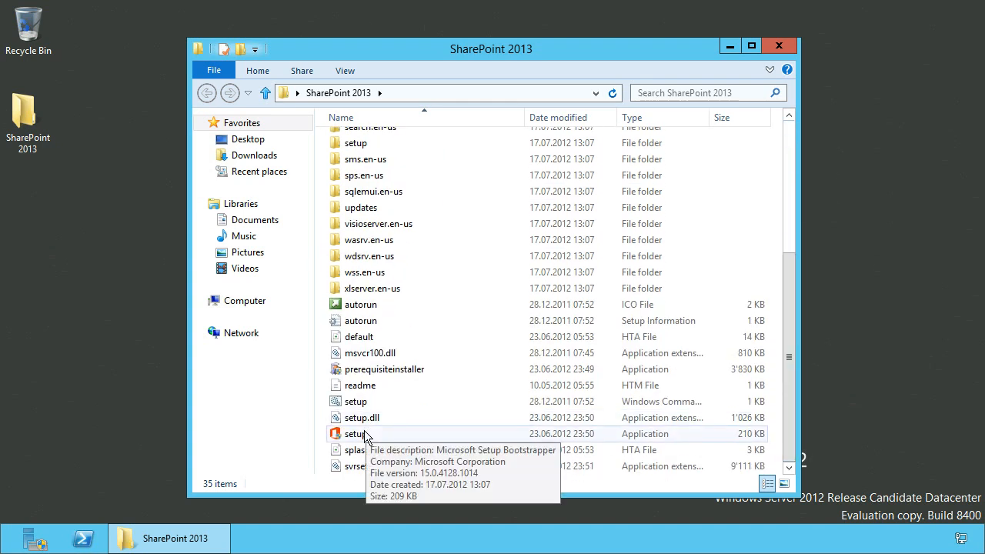
left_click(355, 433)
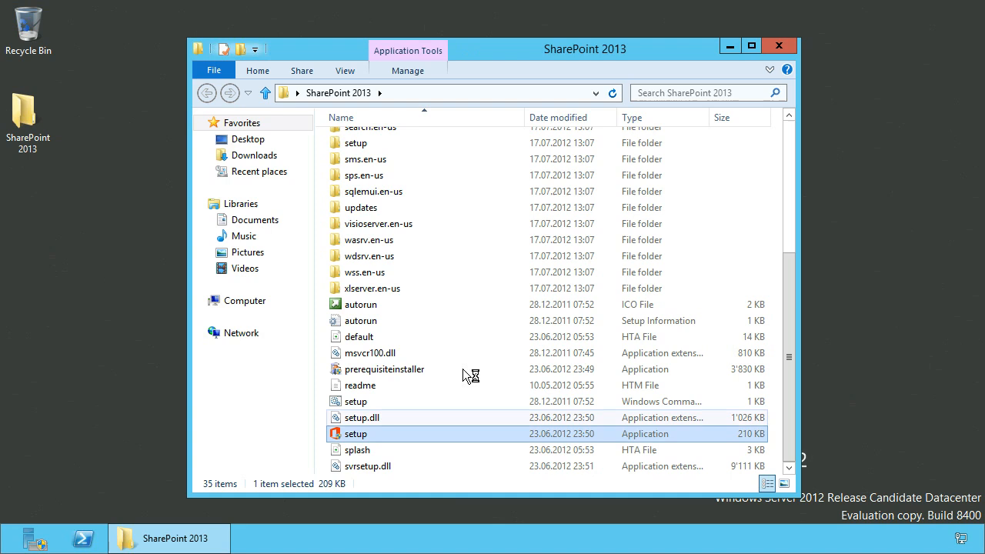
double_click(356, 433)
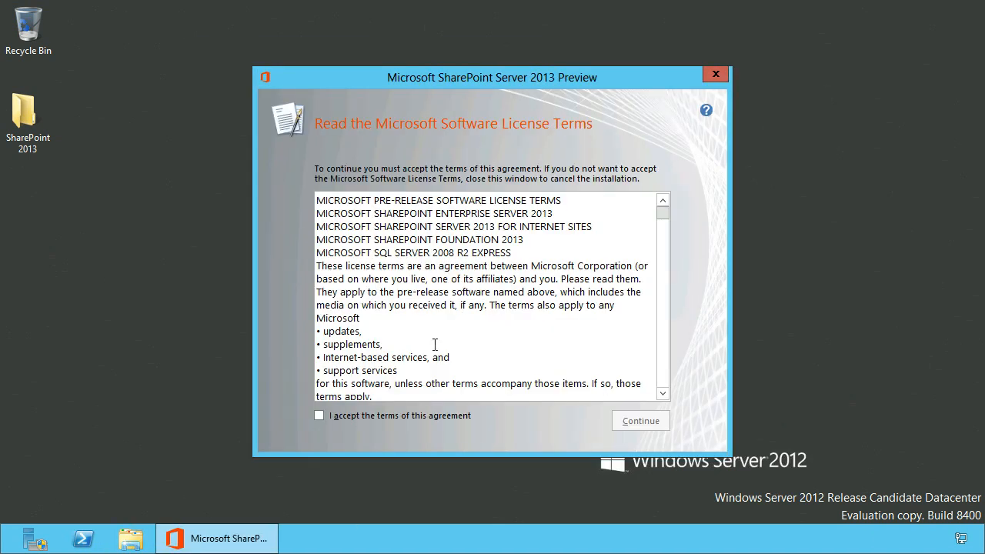
Accept the license terms and install SharePoint with the Complete server type.
left_click(319, 416)
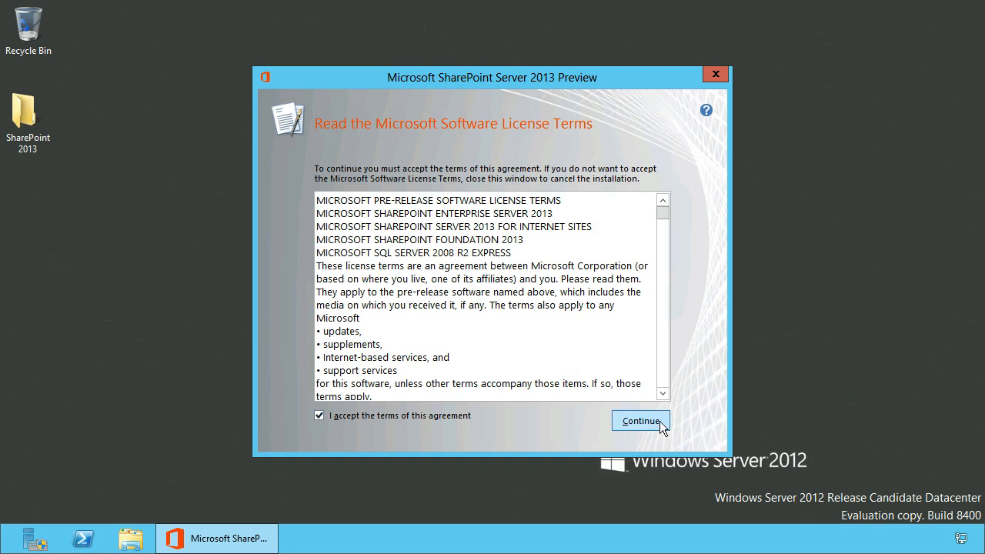
left_click(640, 420)
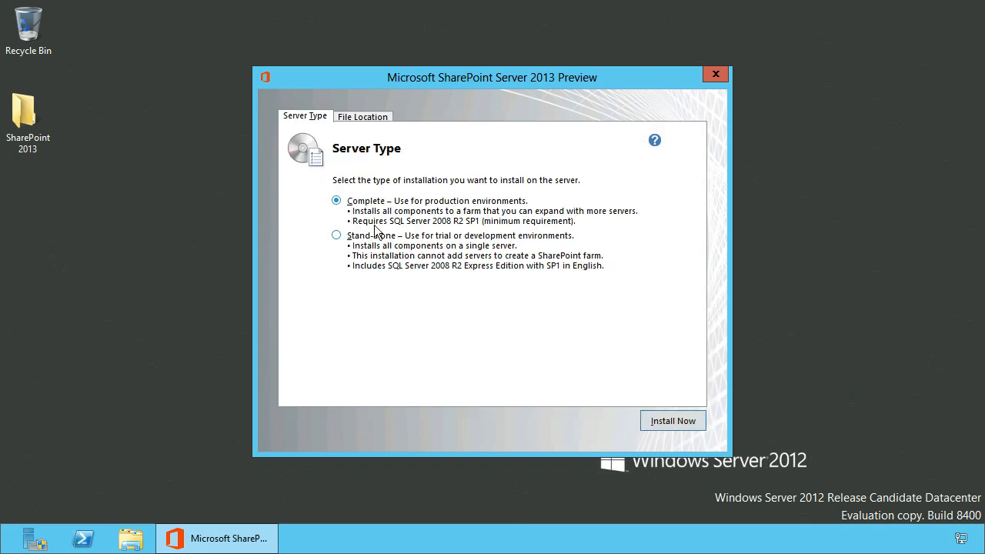
mouse_move(530, 221)
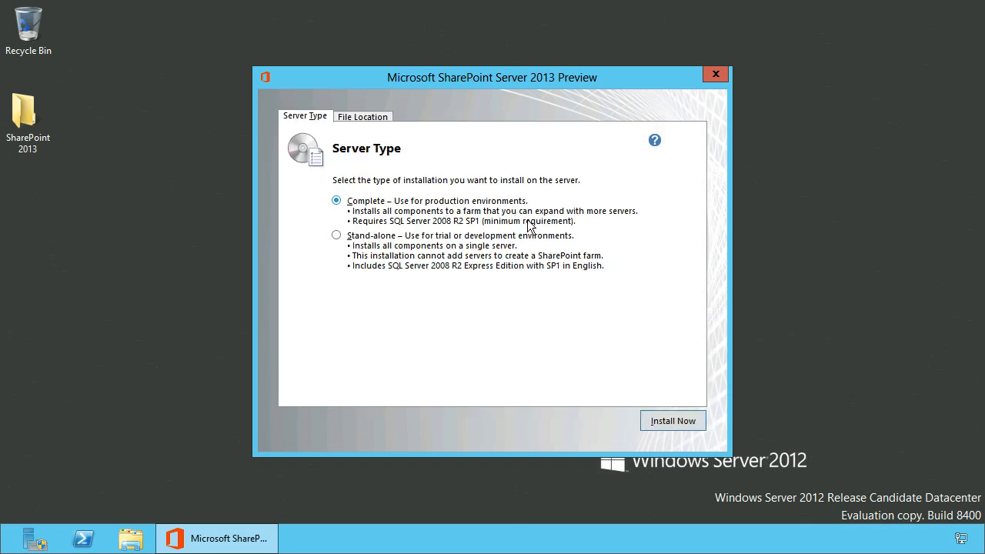
left_click(672, 420)
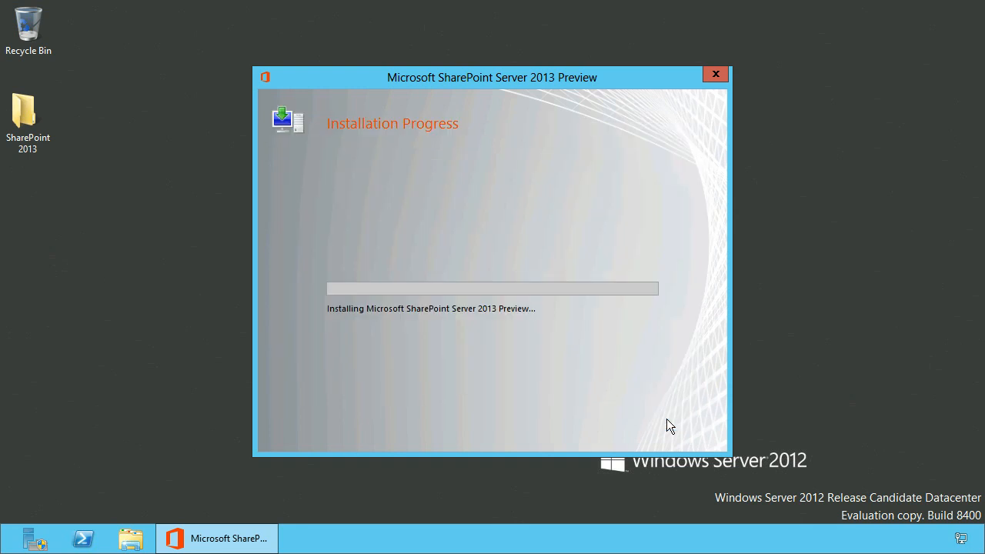
mouse_move(555, 358)
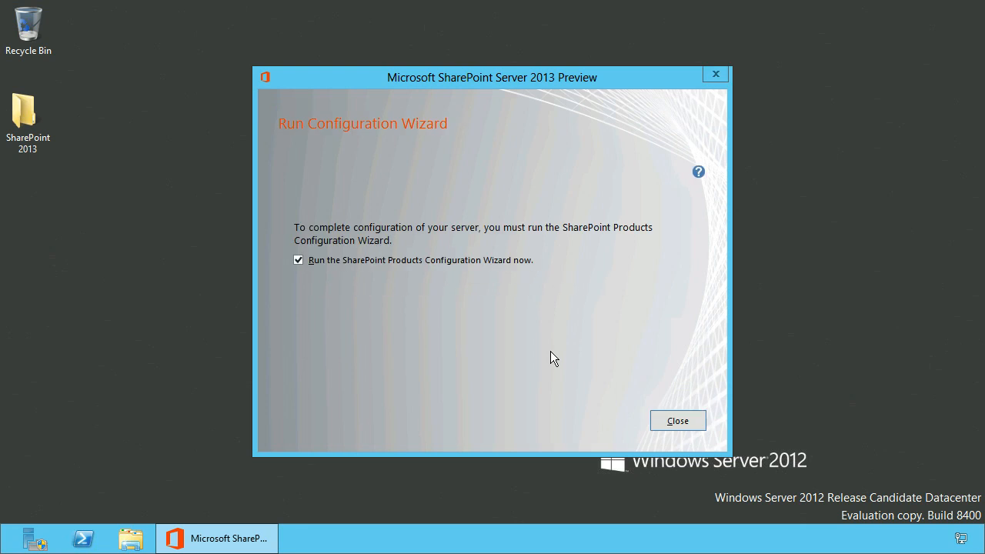
mouse_move(462, 313)
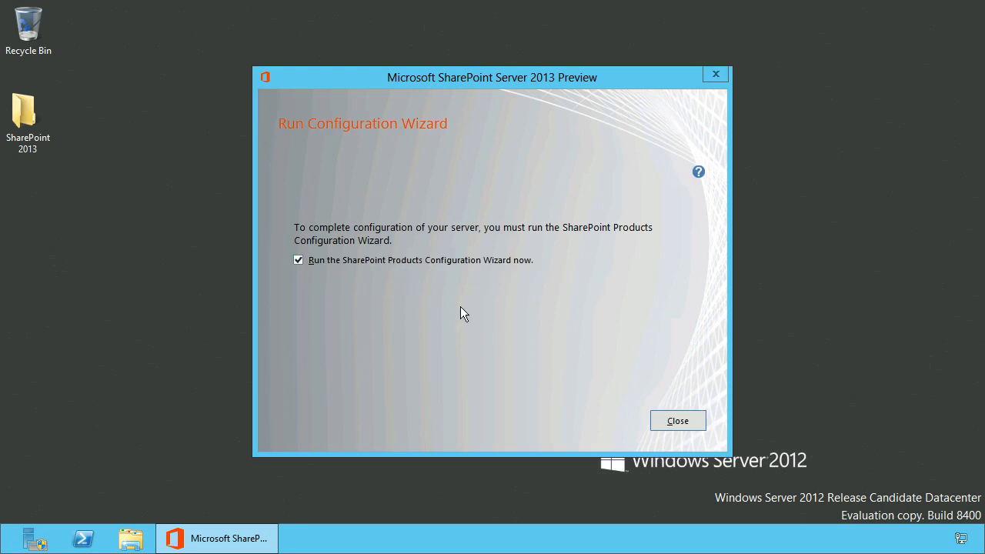
Close setup with 'Run the SharePoint Products Configuration Wizard now' left checked.
left_click(677, 420)
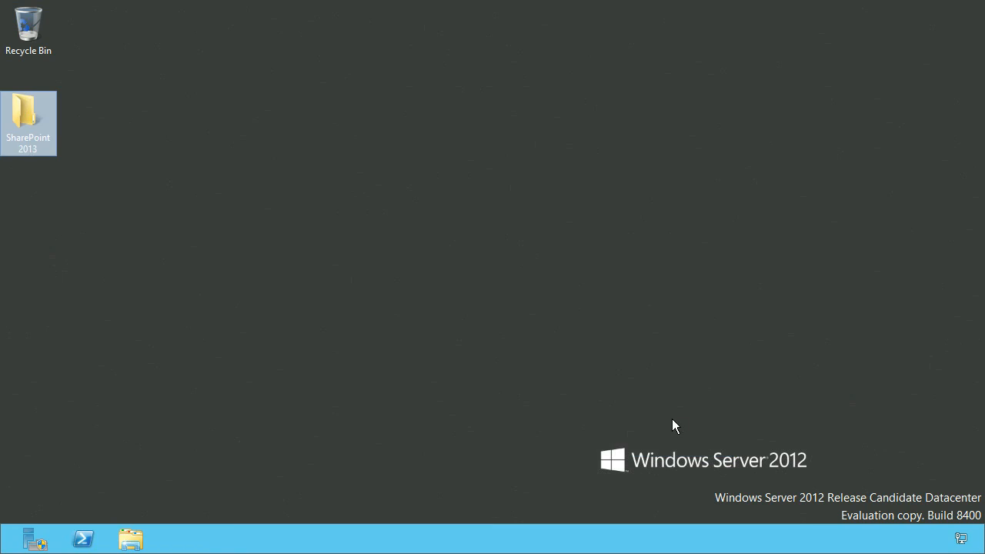
Approve the service restarts and choose 'Create a new server farm' in the configuration wizard.
double_click(28, 116)
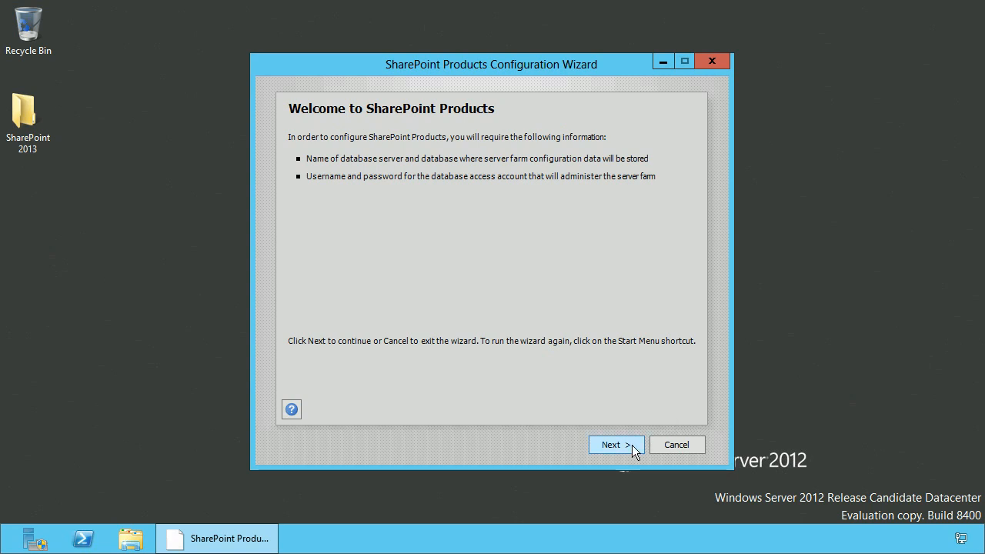
left_click(614, 445)
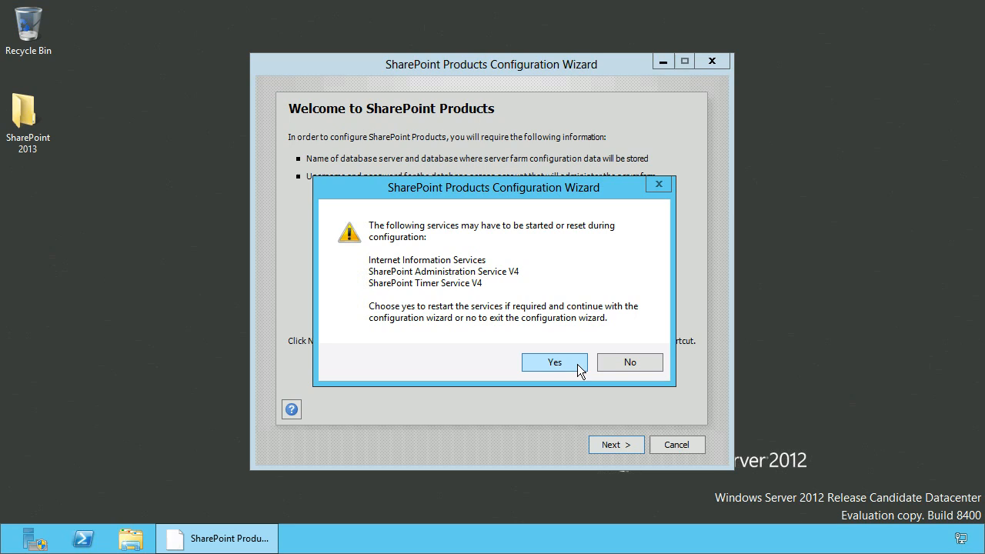
left_click(554, 362)
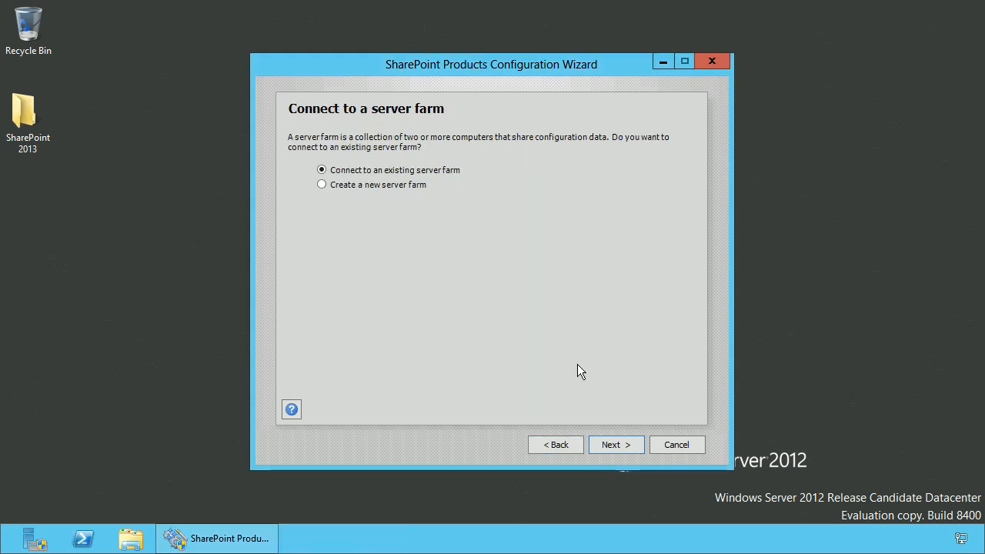
left_click(322, 184)
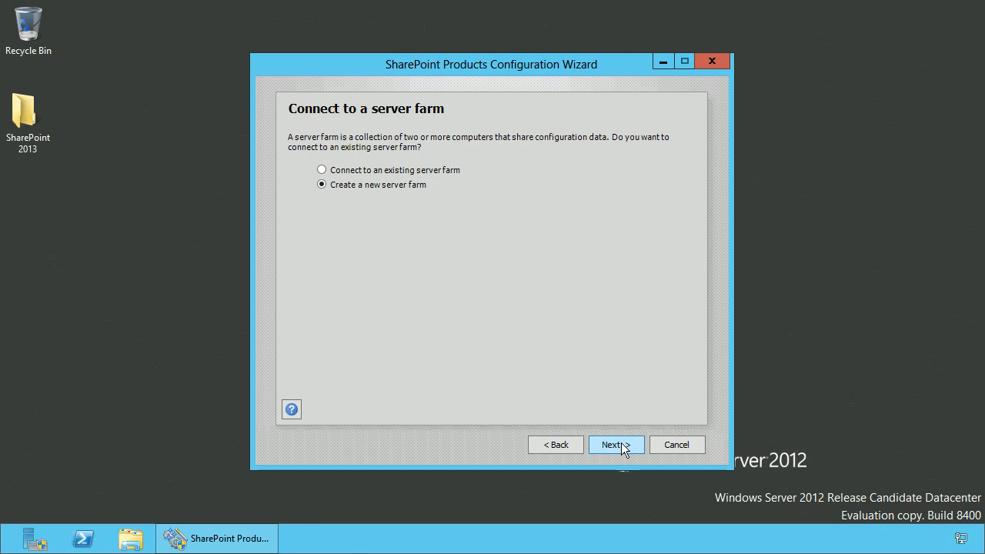
left_click(616, 445)
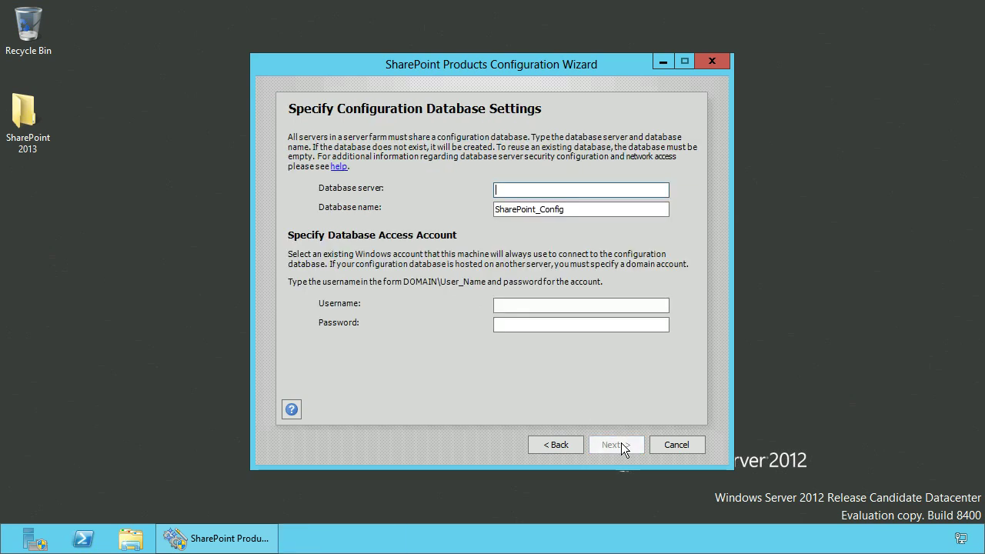
mouse_move(522, 213)
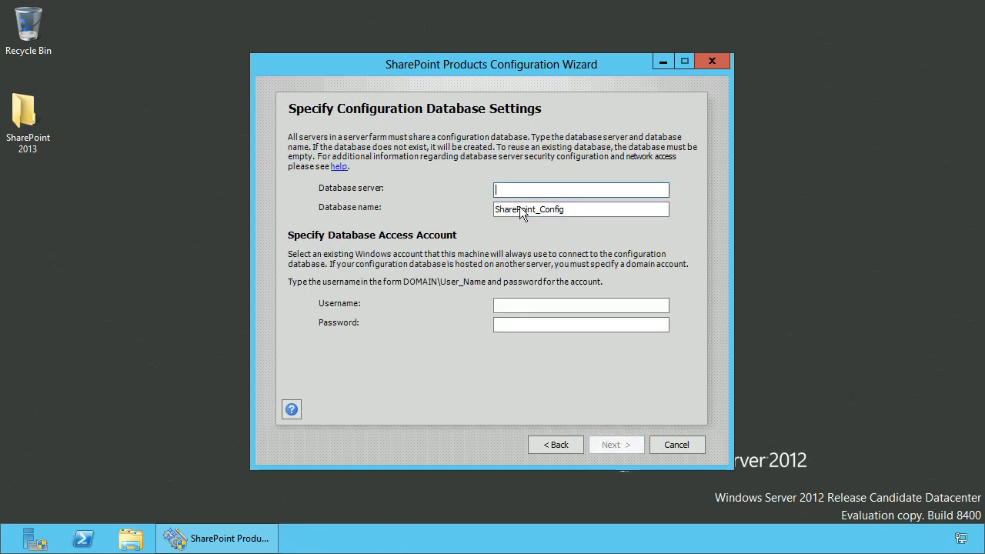
Enter database server W2K12-06 and access account domserver\spFarm with its password.
type("W2K")
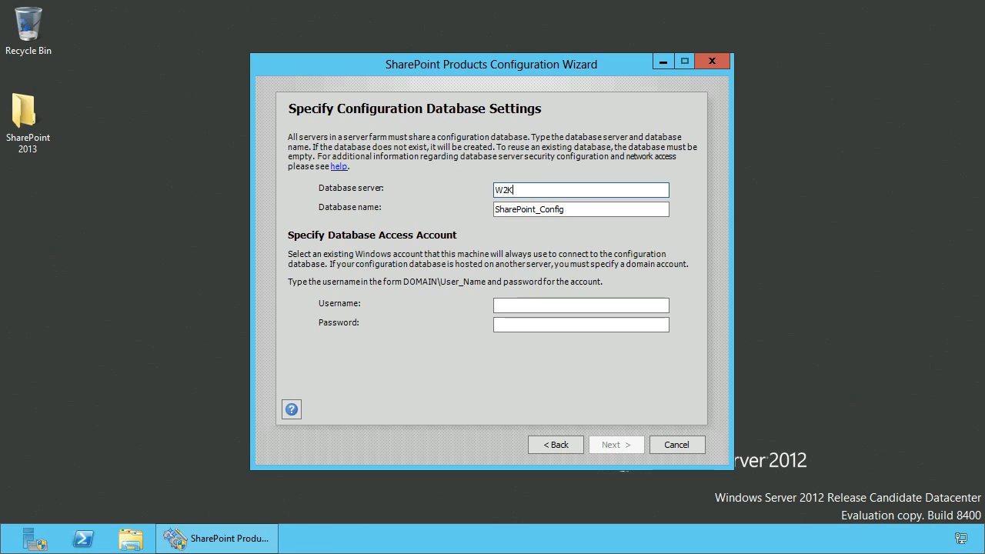
type("12-06")
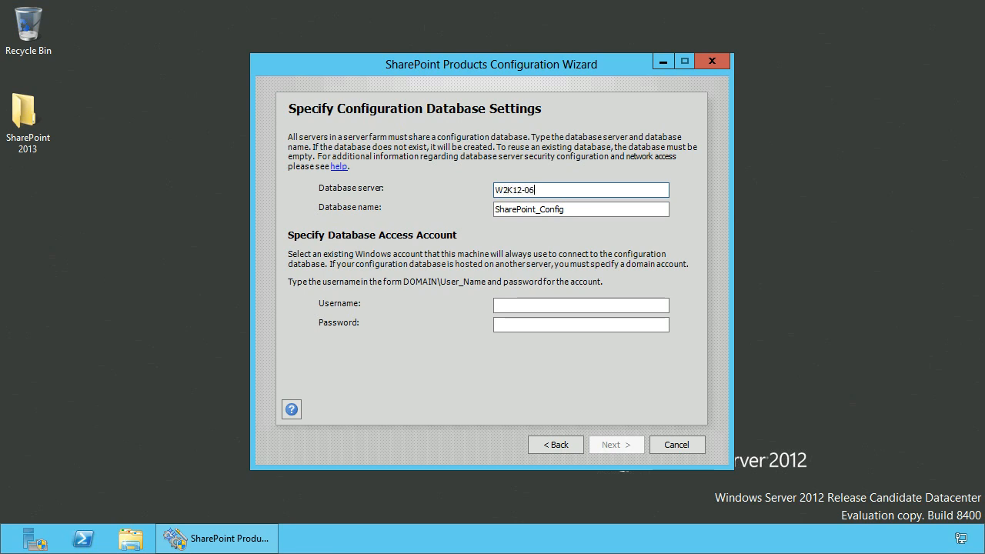
left_click(581, 304)
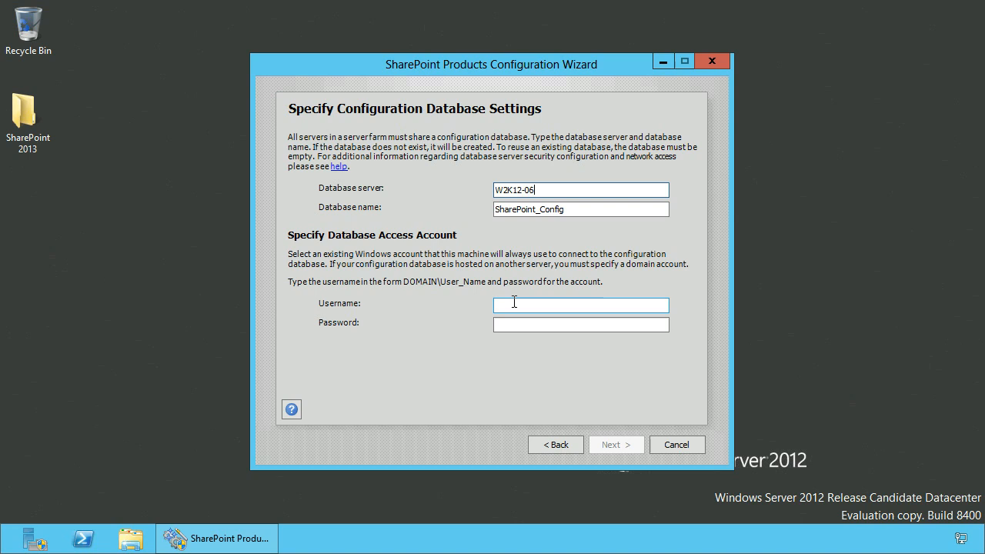
type("do")
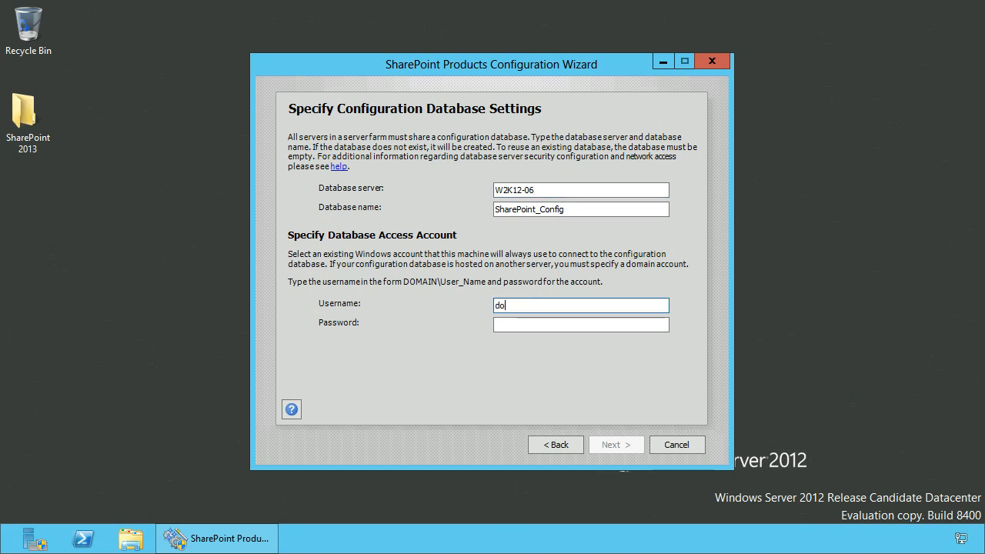
type("mserver\\")
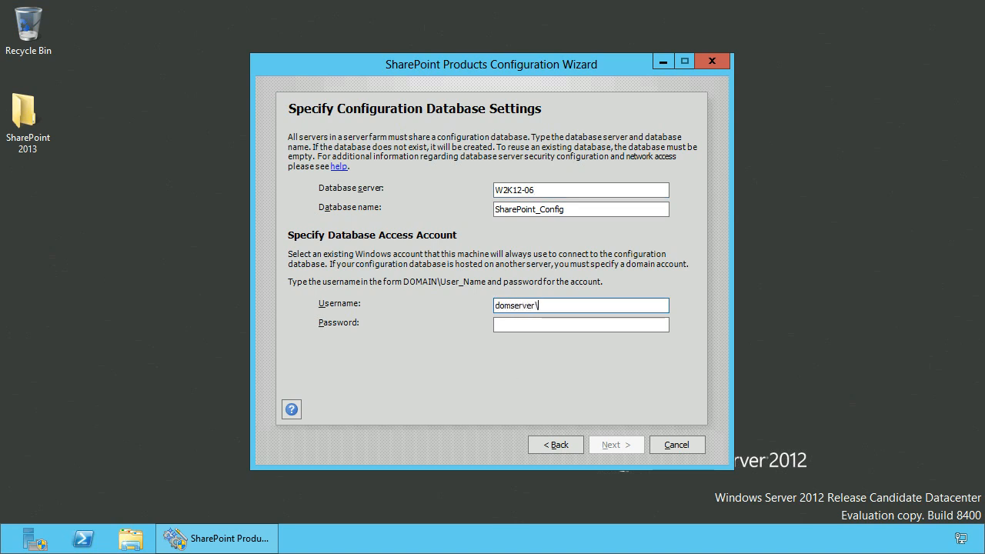
type("spFarmAcc")
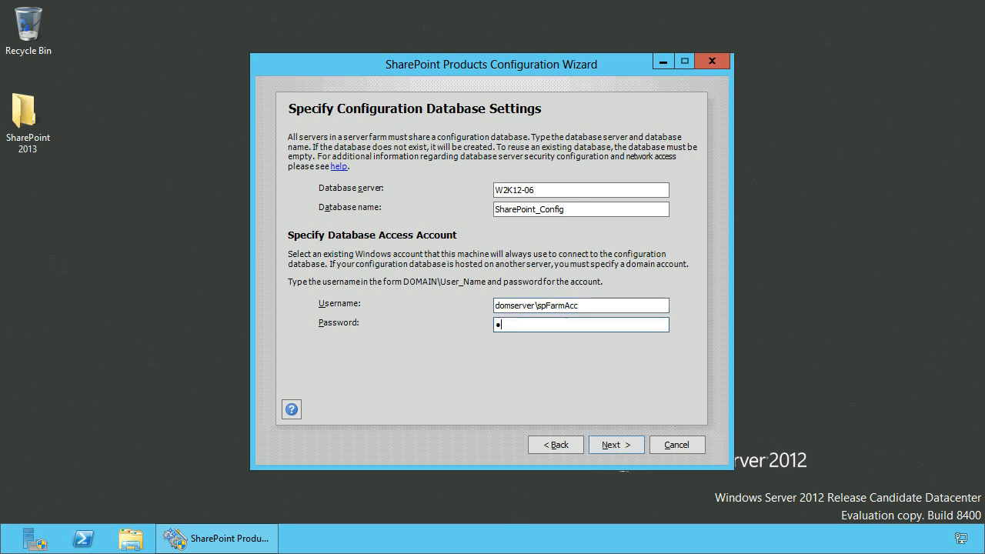
type("assword")
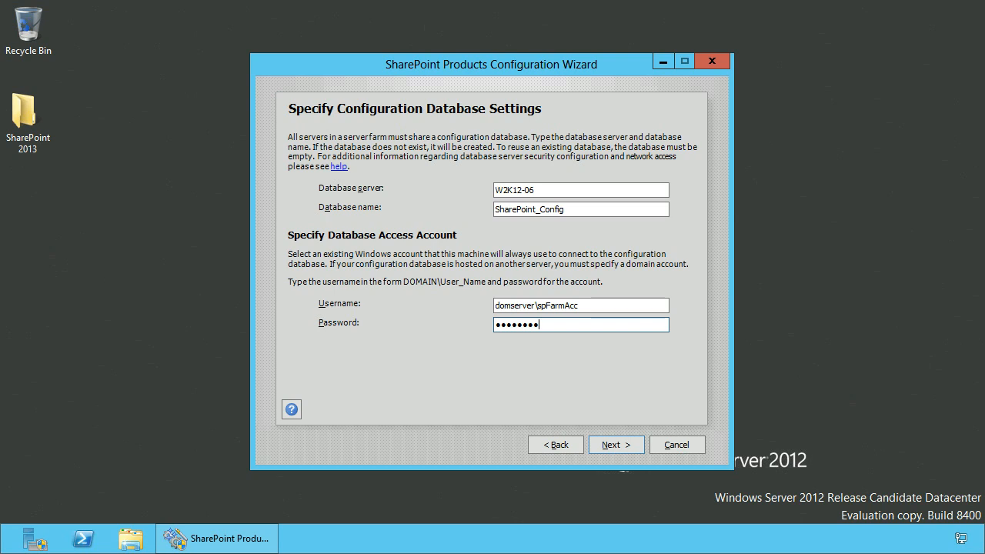
mouse_move(587, 420)
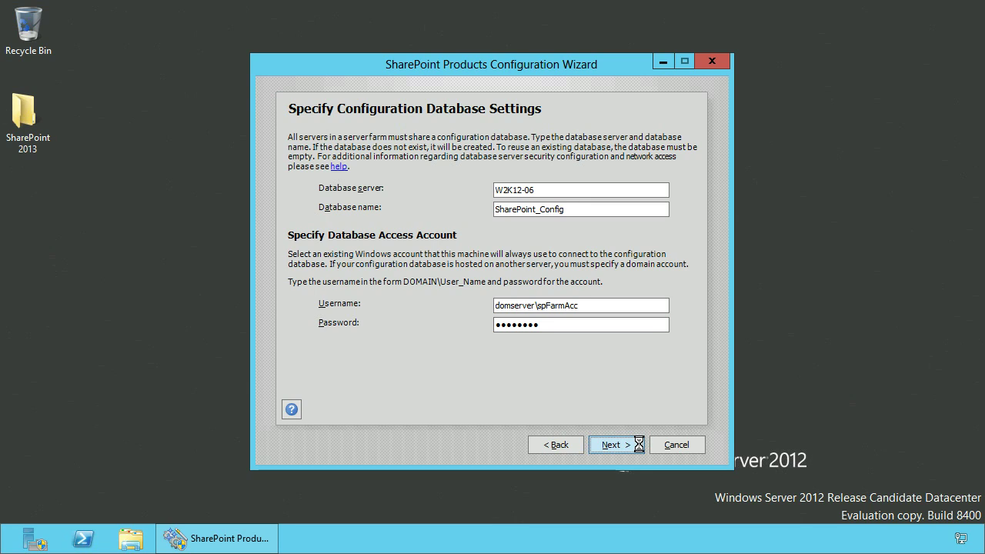
Enter and confirm the farm passphrase, then continue to the Central Administration settings.
left_click(617, 445)
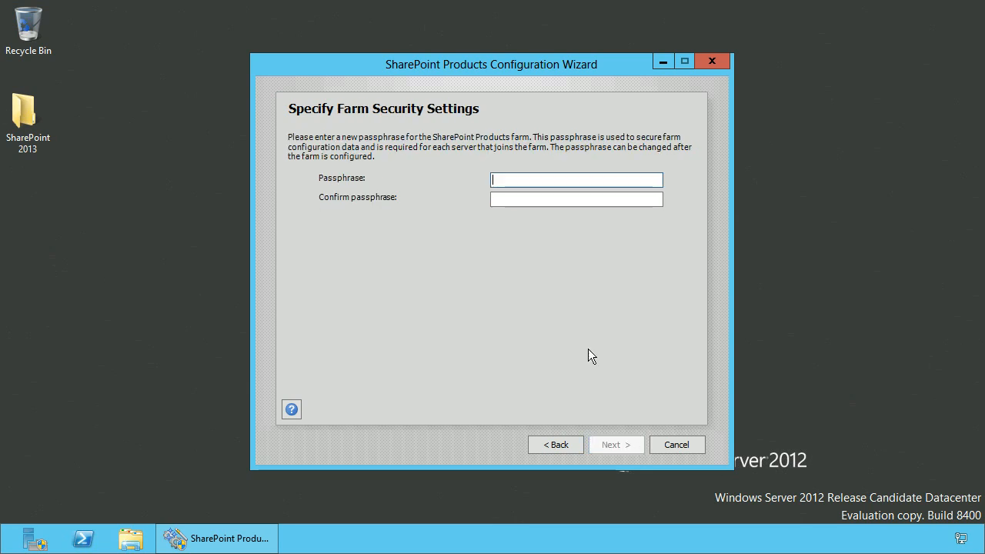
mouse_move(525, 226)
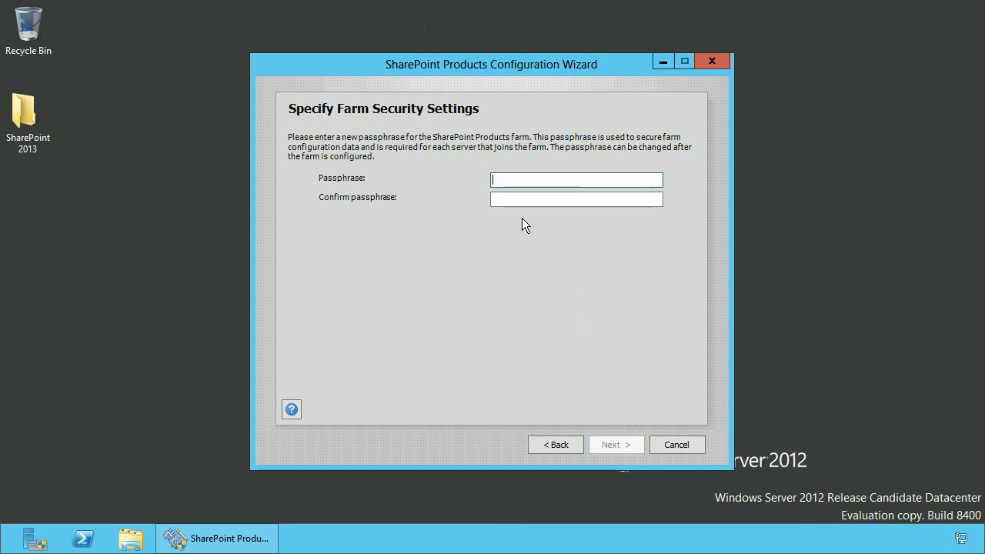
type("•••••")
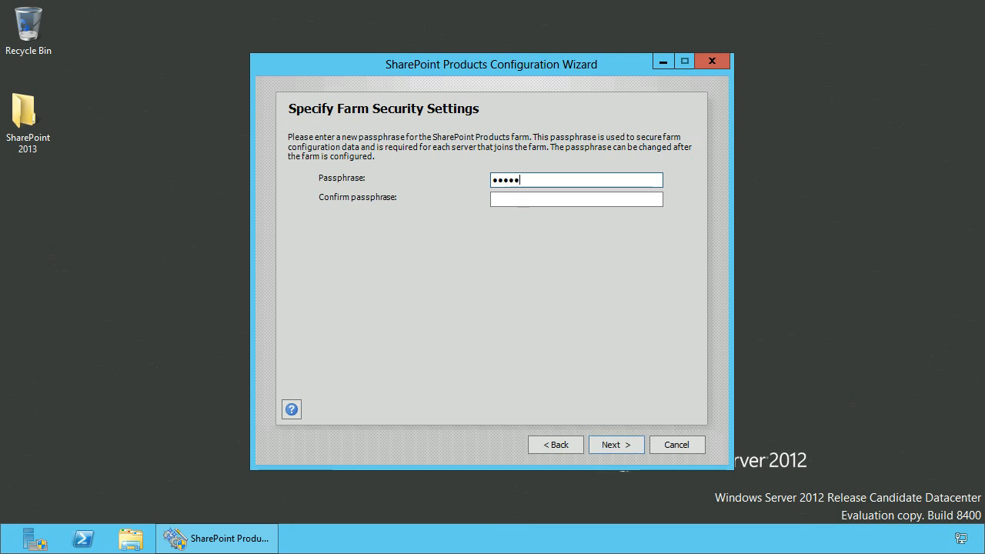
type("•••••")
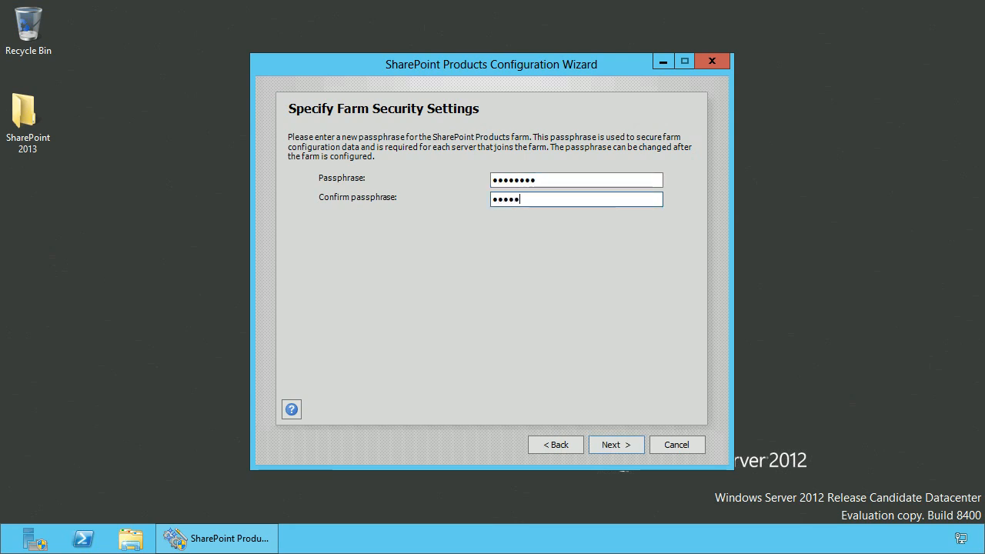
type("•••")
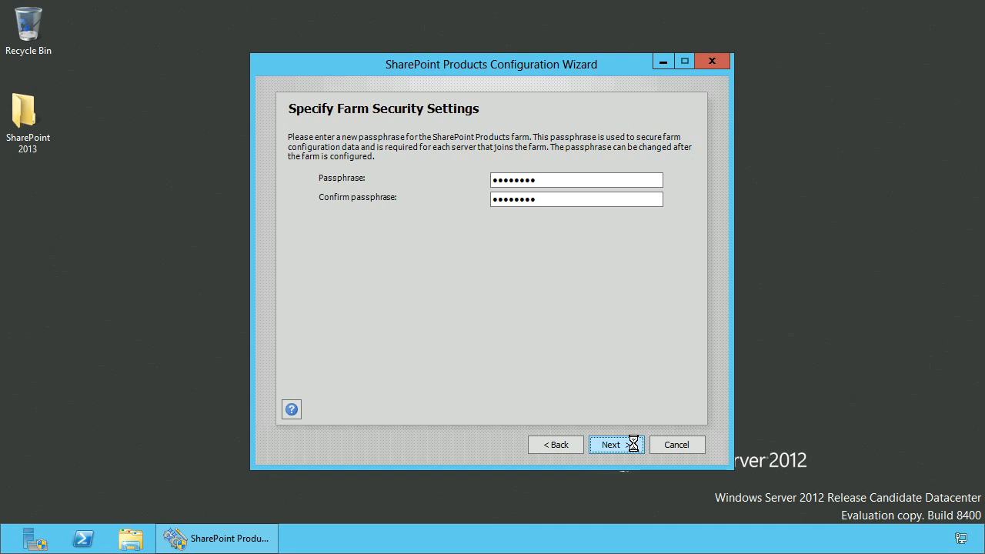
left_click(611, 445)
type("20")
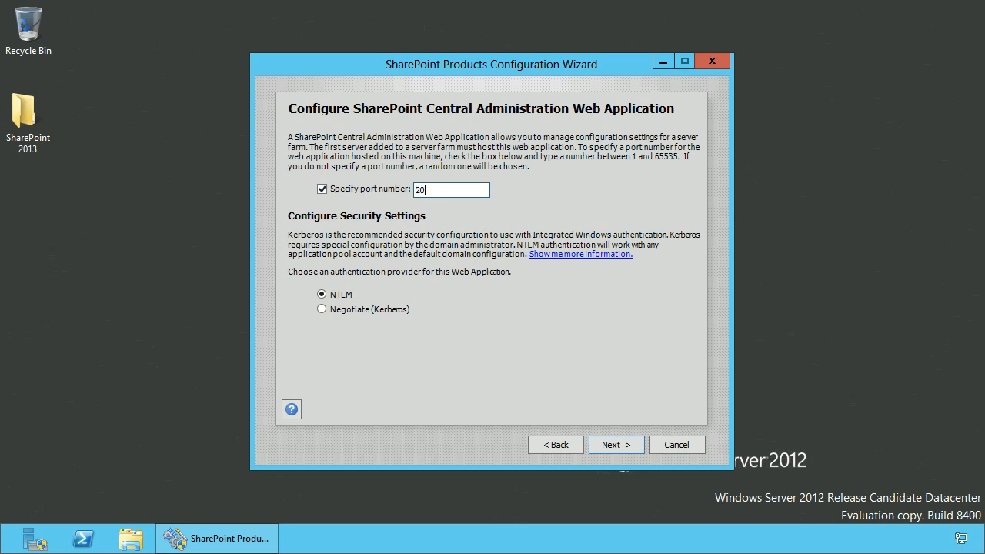
Set the Central Administration port to 2013, keeping NTLM authentication.
type("13")
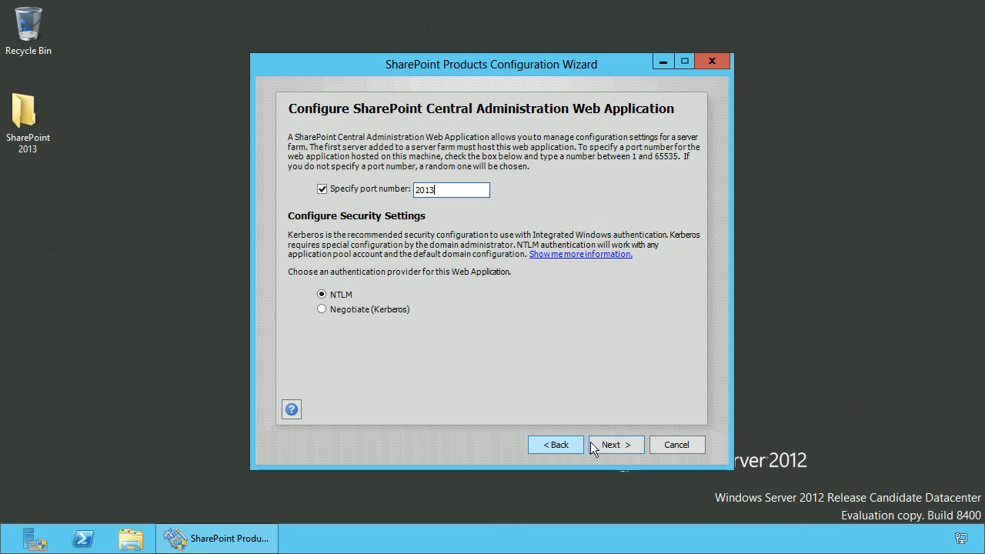
mouse_move(616, 445)
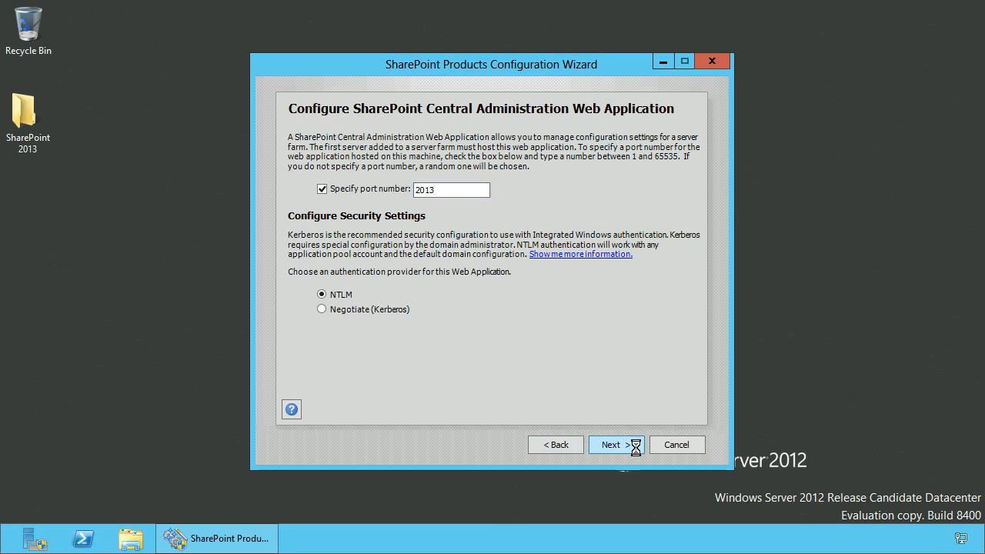
left_click(616, 445)
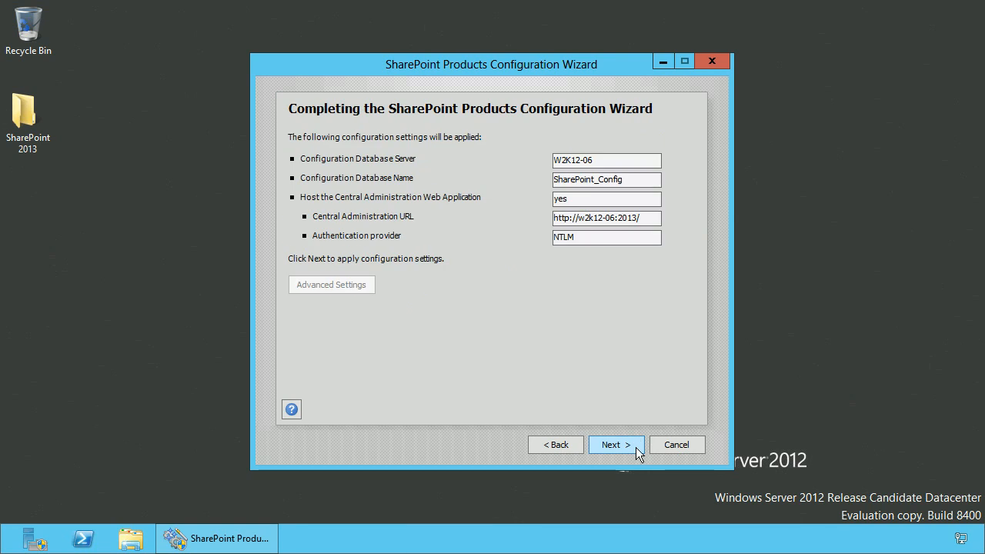
Apply the farm configuration, then finish the wizard after Configuration Successful appears.
left_click(616, 445)
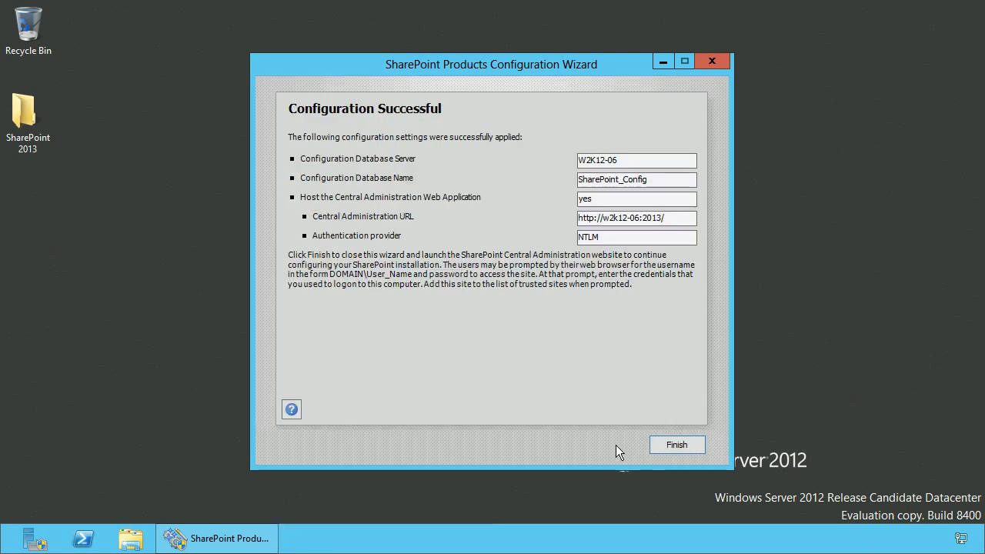
mouse_move(658, 452)
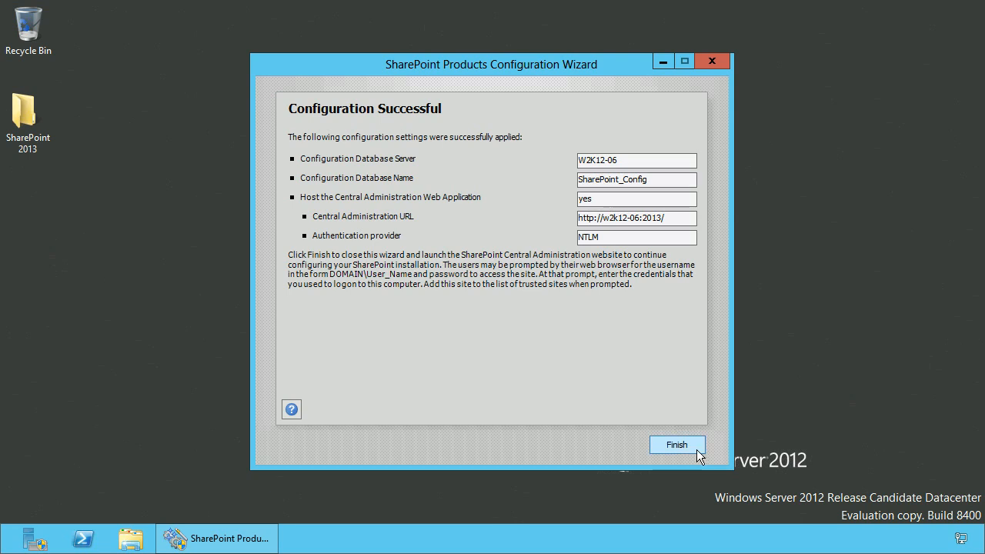
left_click(677, 445)
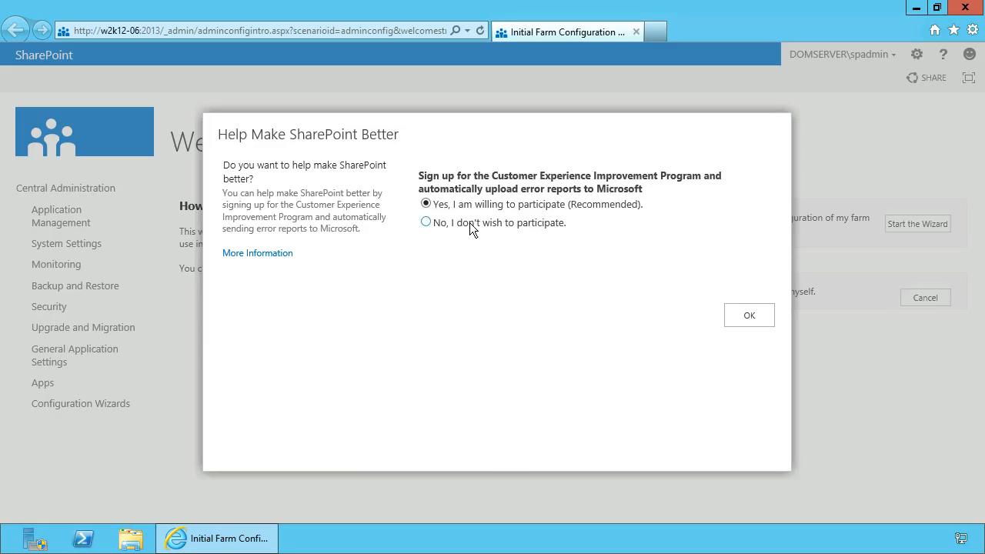
Decline the Customer Experience Improvement Program and go to the Central Administration home page.
left_click(425, 222)
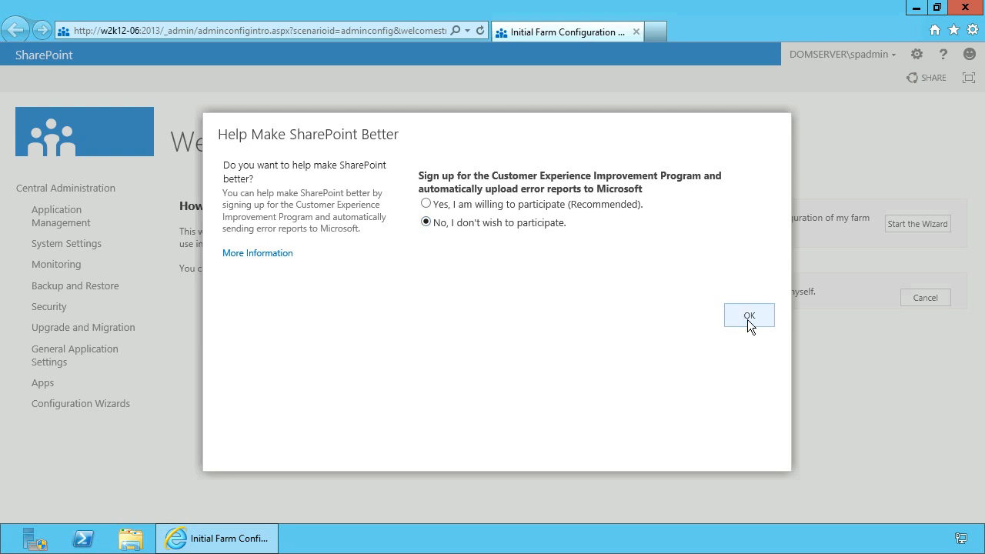
left_click(749, 316)
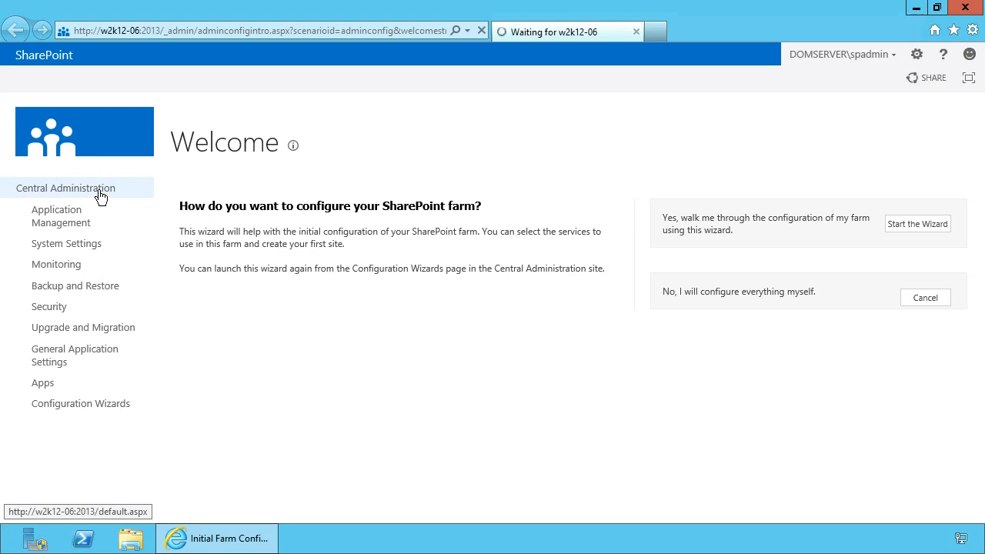
left_click(925, 298)
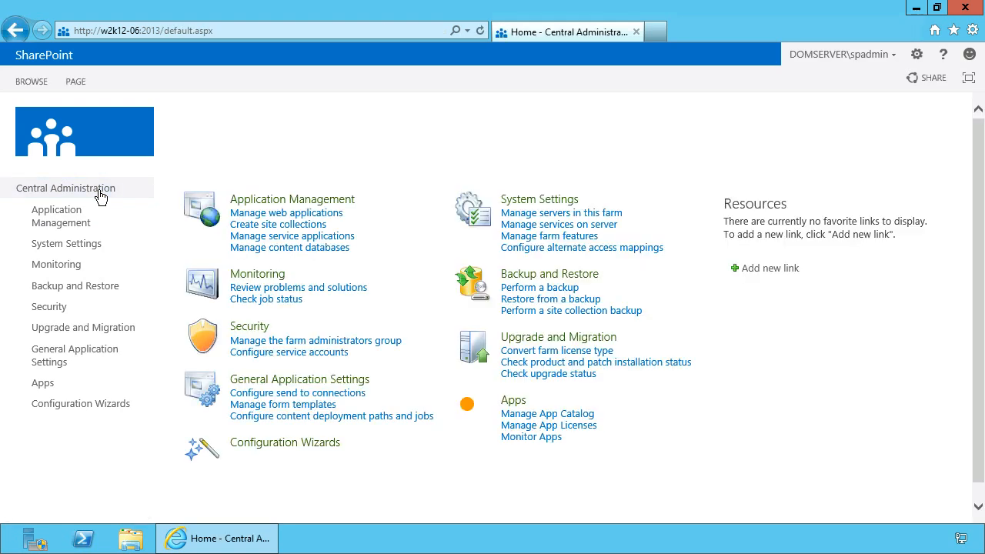
mouse_move(405, 187)
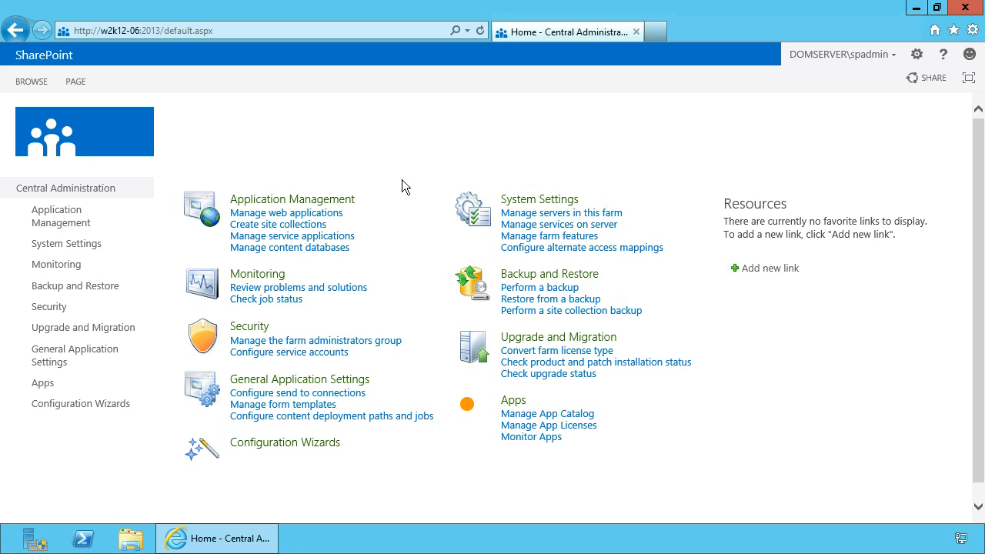